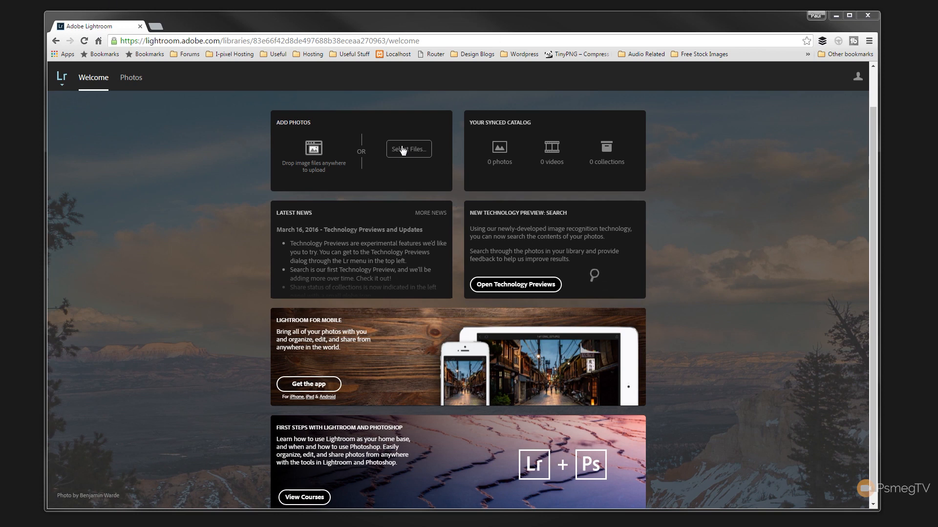
mouse_move(347, 211)
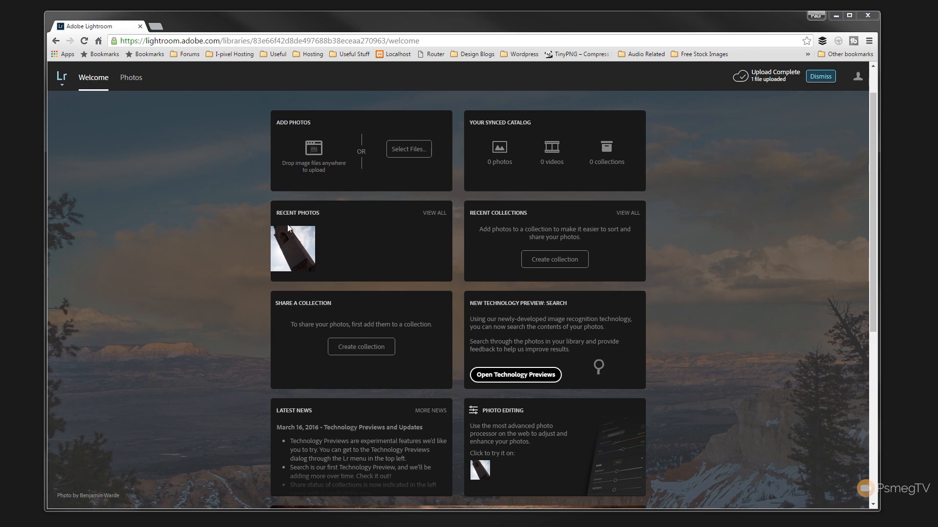
mouse_move(437, 220)
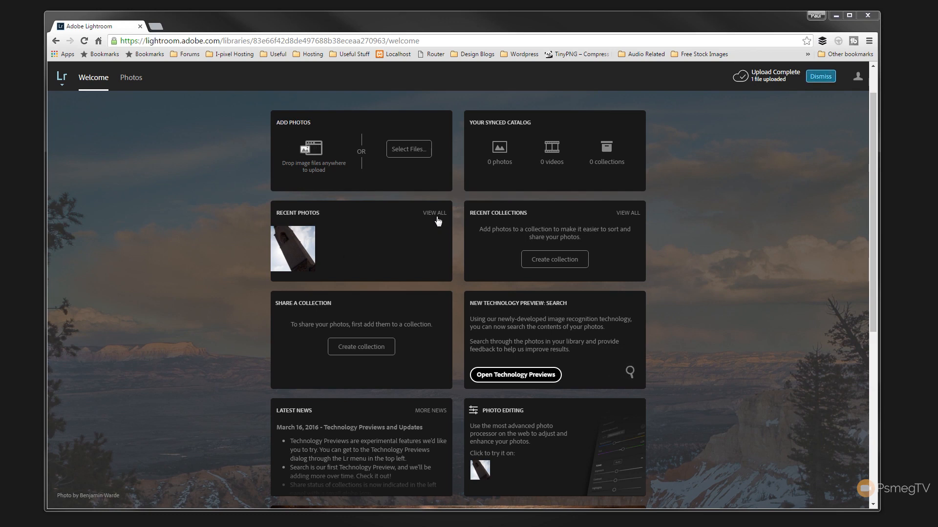
mouse_move(132, 80)
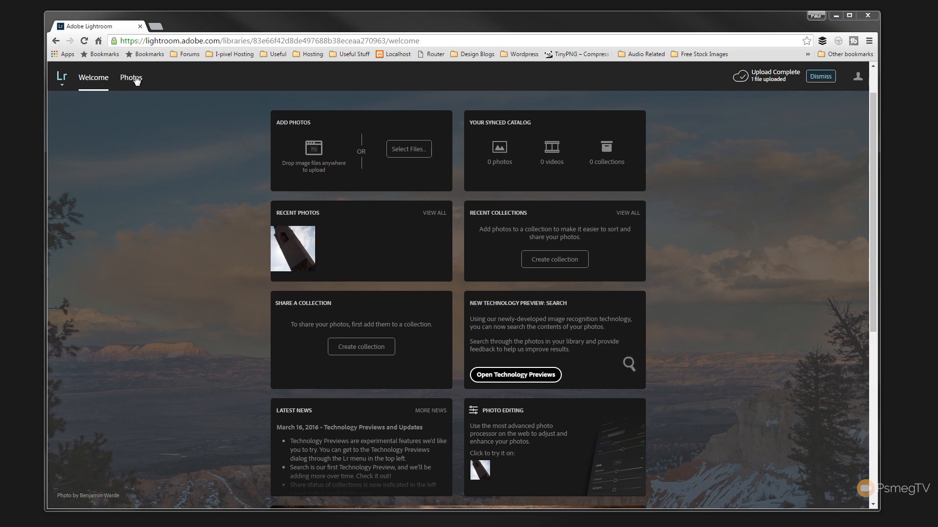
- Show all photos and bring up the capture-time sort and badge overlay options
left_click(131, 78)
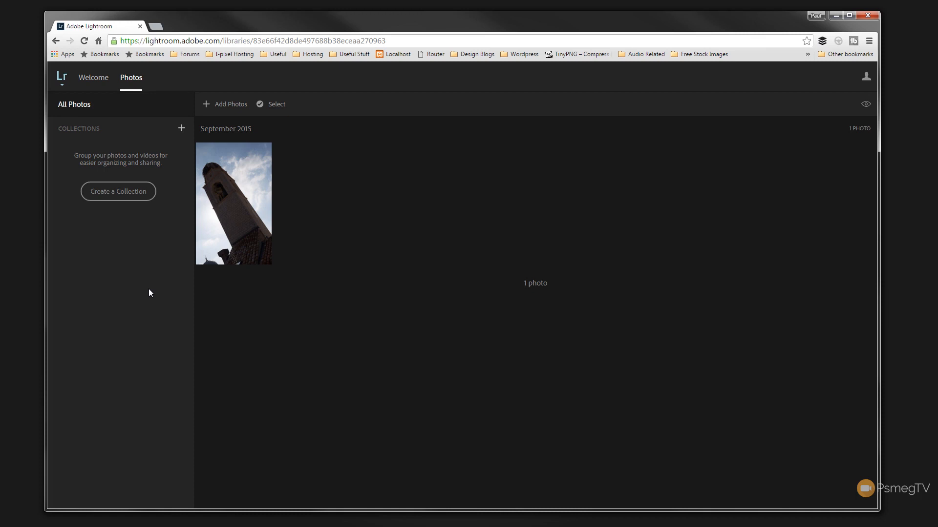
mouse_move(128, 195)
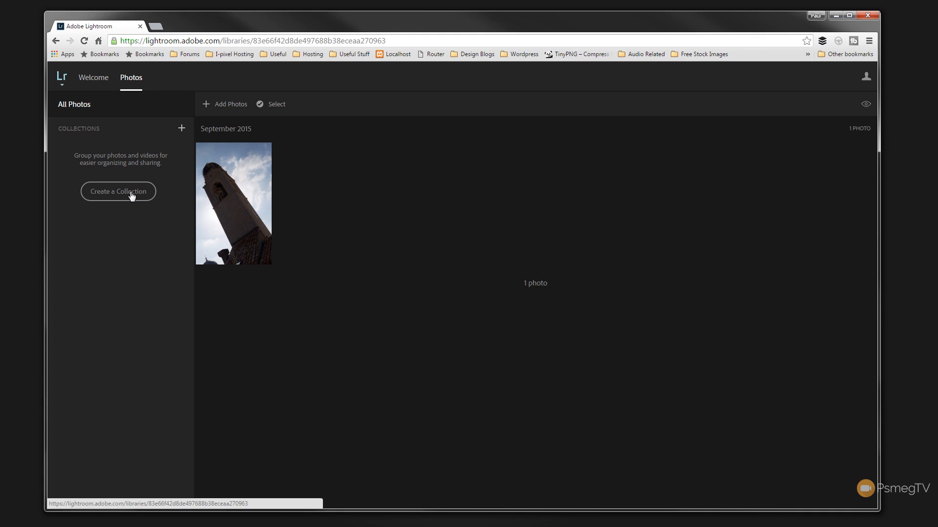
mouse_move(121, 218)
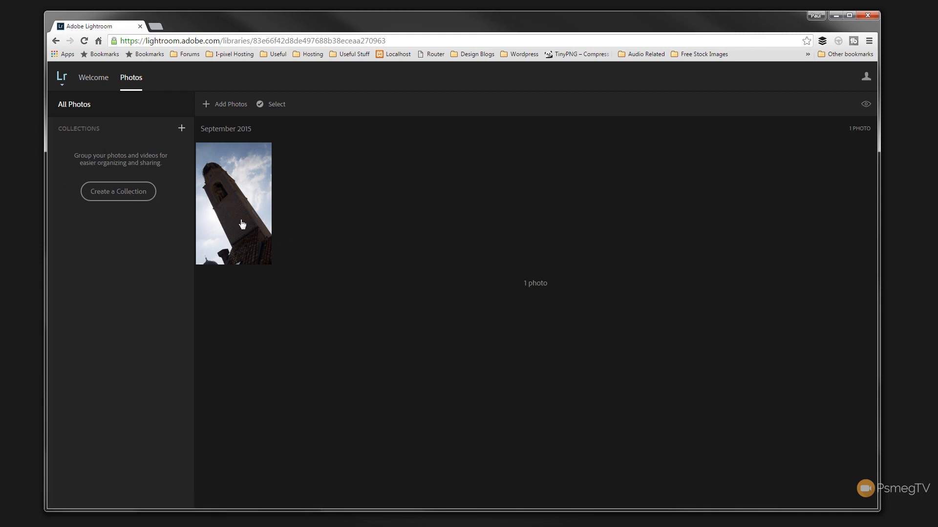
mouse_move(243, 213)
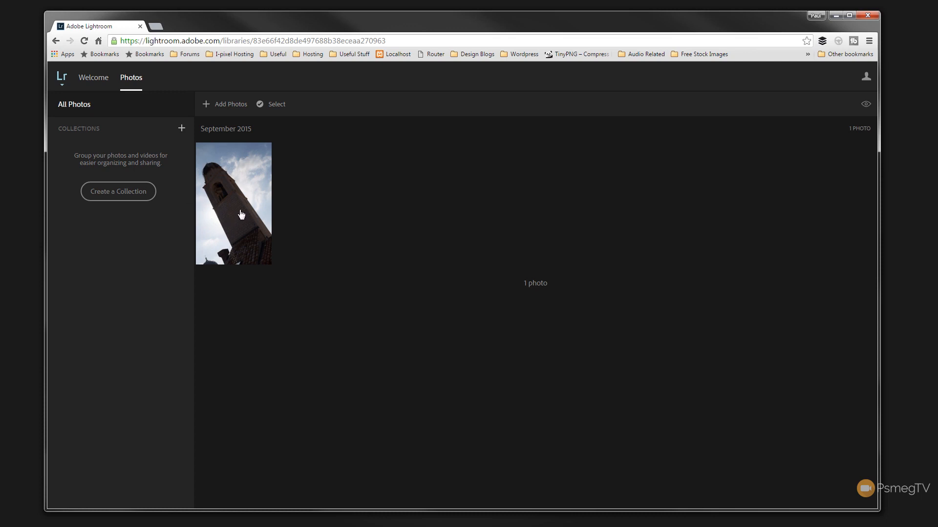
mouse_move(451, 142)
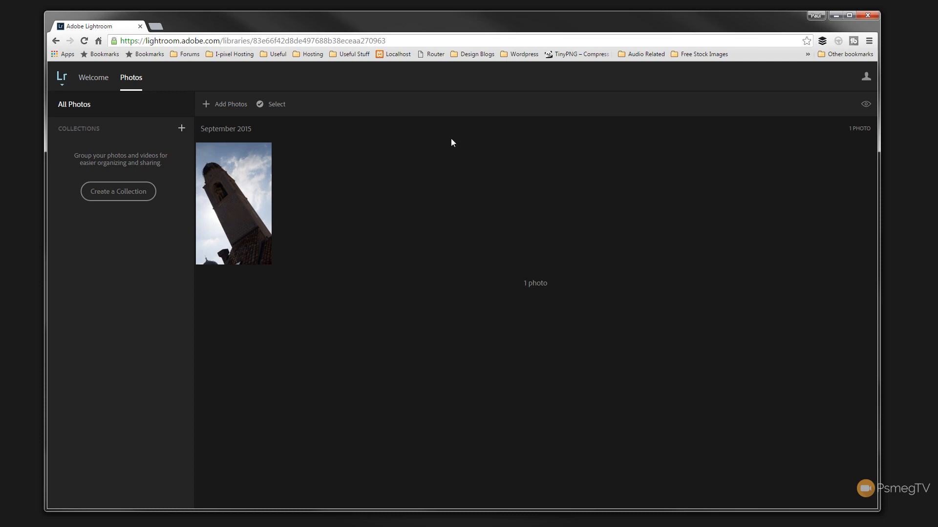
mouse_move(767, 236)
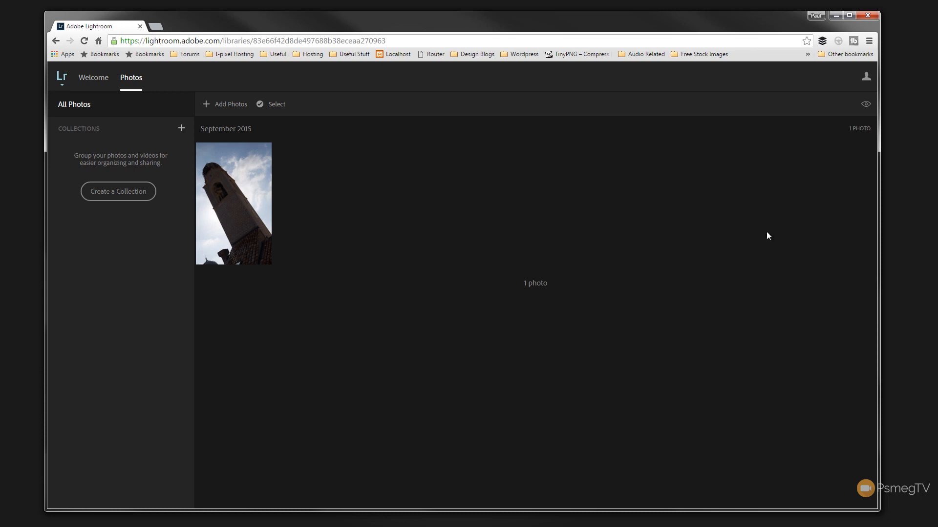
mouse_move(721, 187)
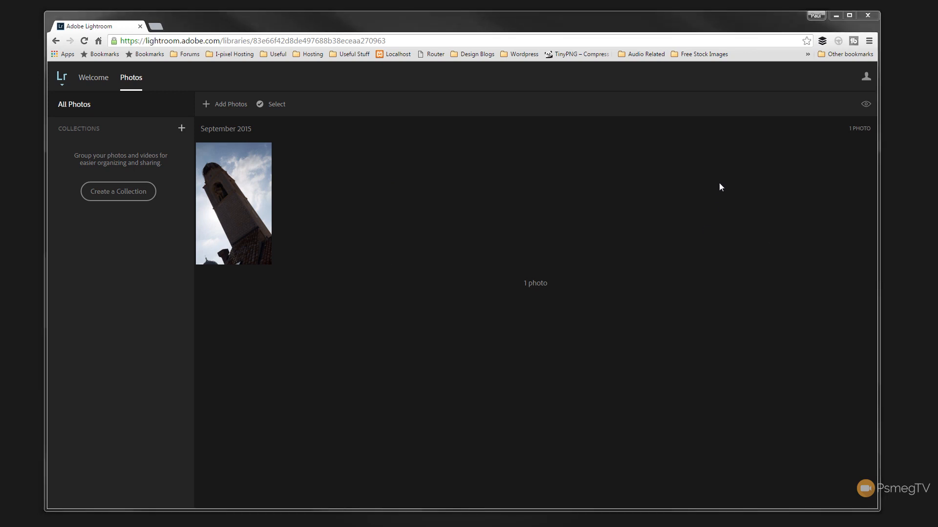
mouse_move(863, 102)
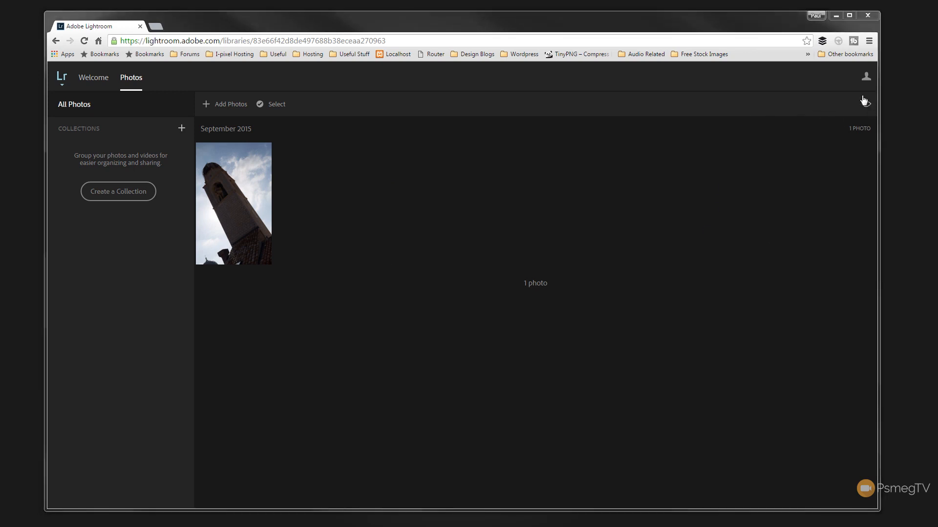
left_click(866, 103)
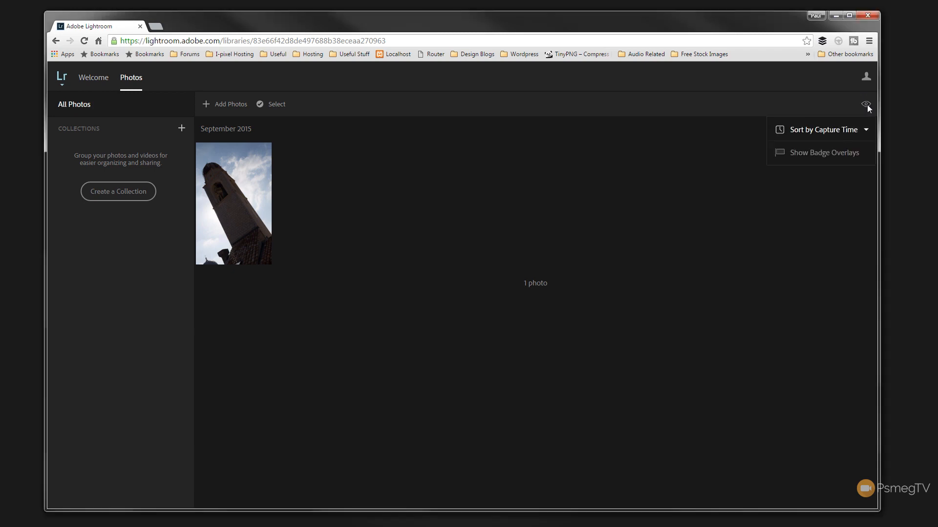
mouse_move(794, 139)
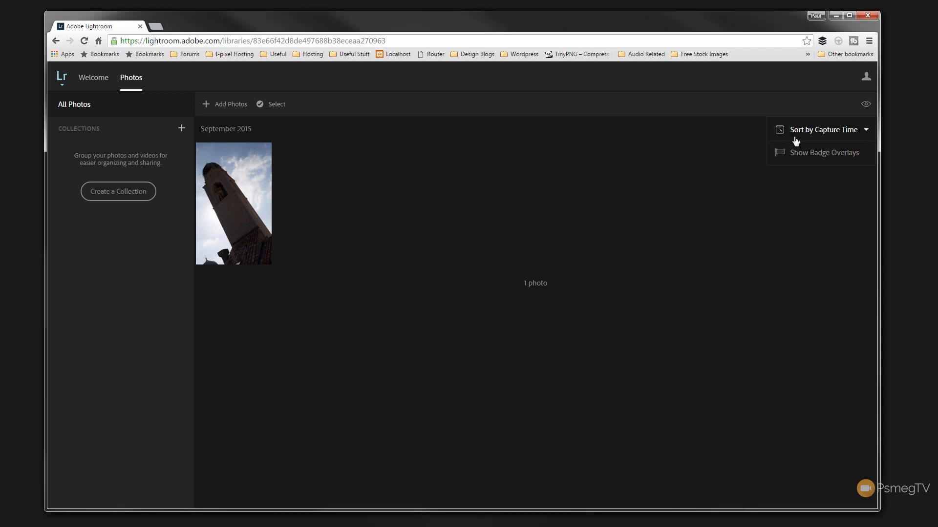
mouse_move(809, 159)
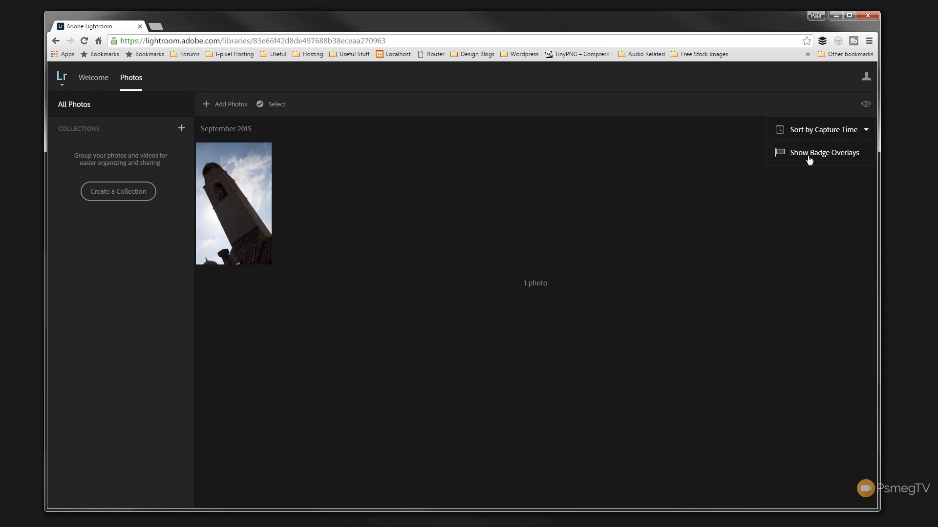
mouse_move(842, 149)
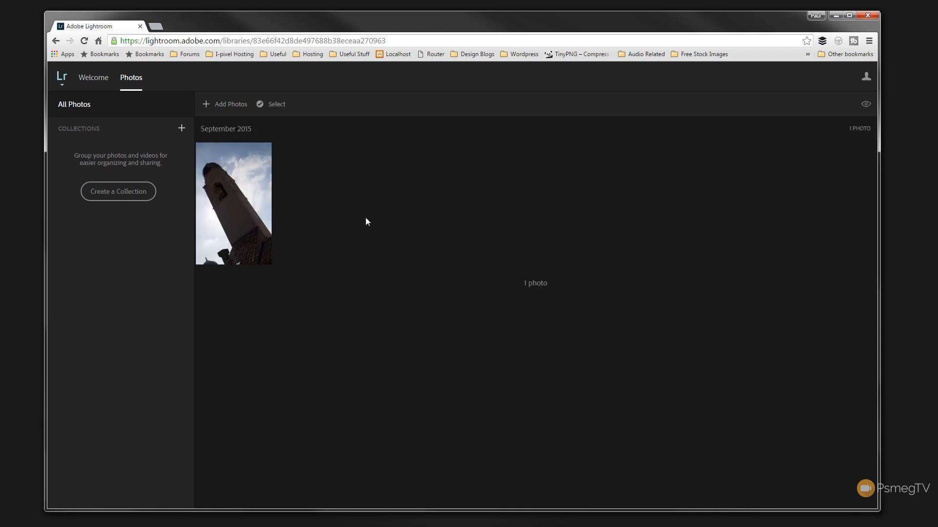
mouse_move(230, 211)
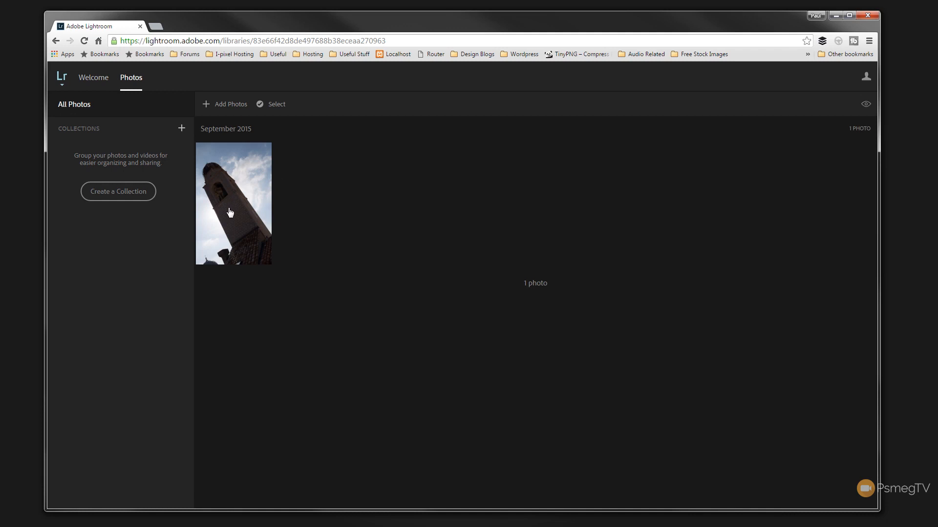
- Open the bell tower photo full size and view its camera, exposure and date info
left_click(232, 212)
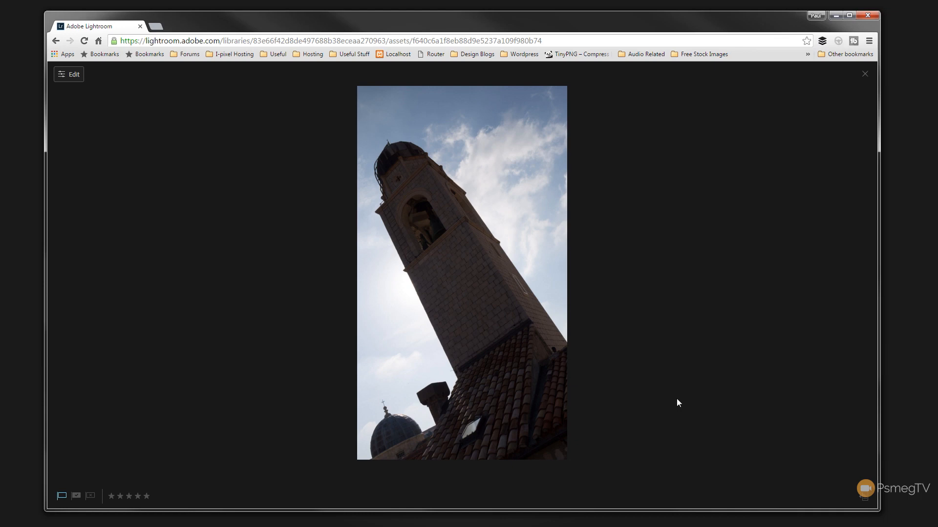
mouse_move(864, 497)
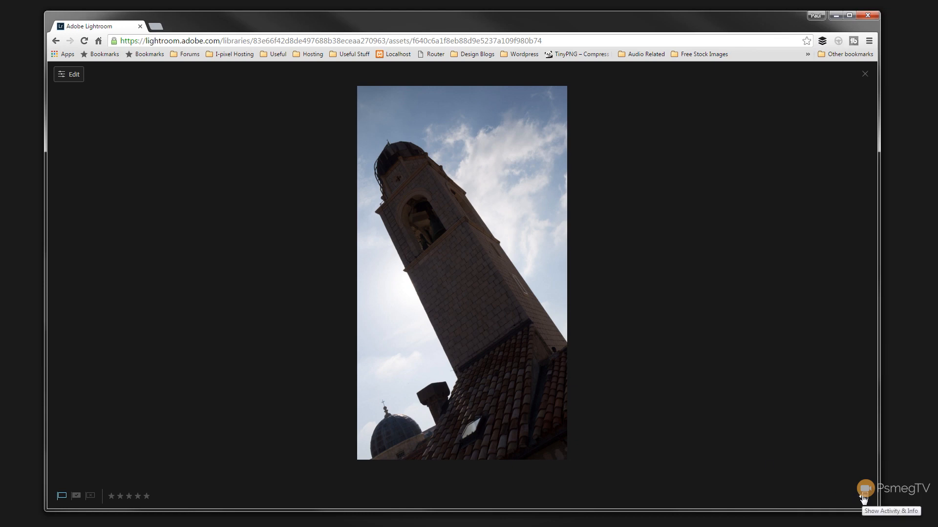
left_click(864, 499)
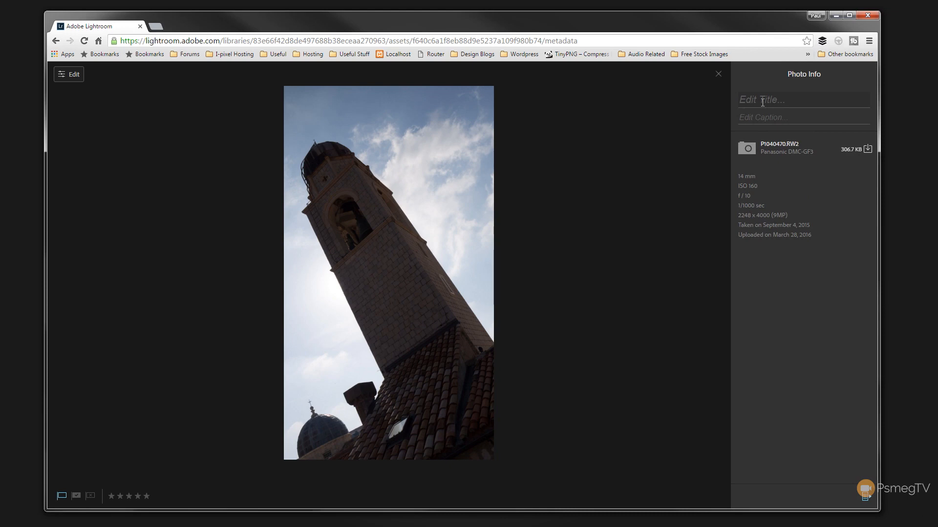
mouse_move(769, 117)
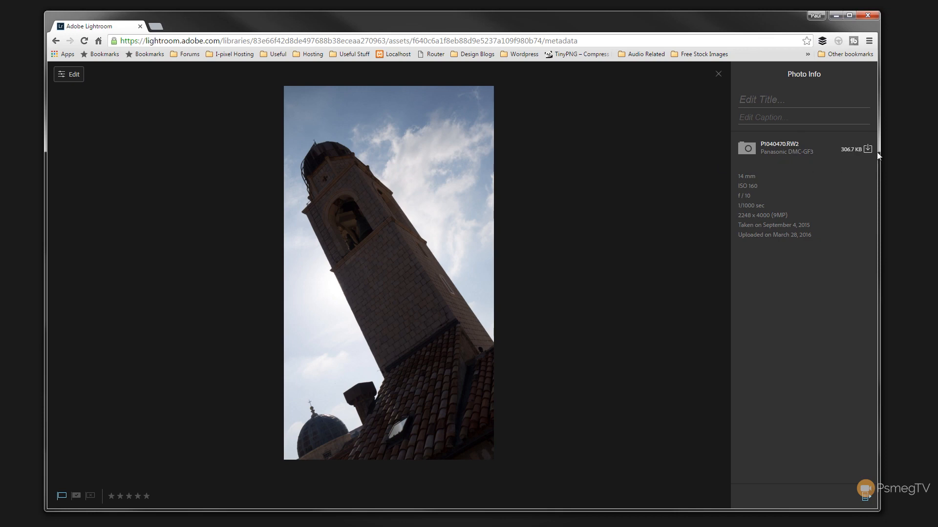
mouse_move(869, 147)
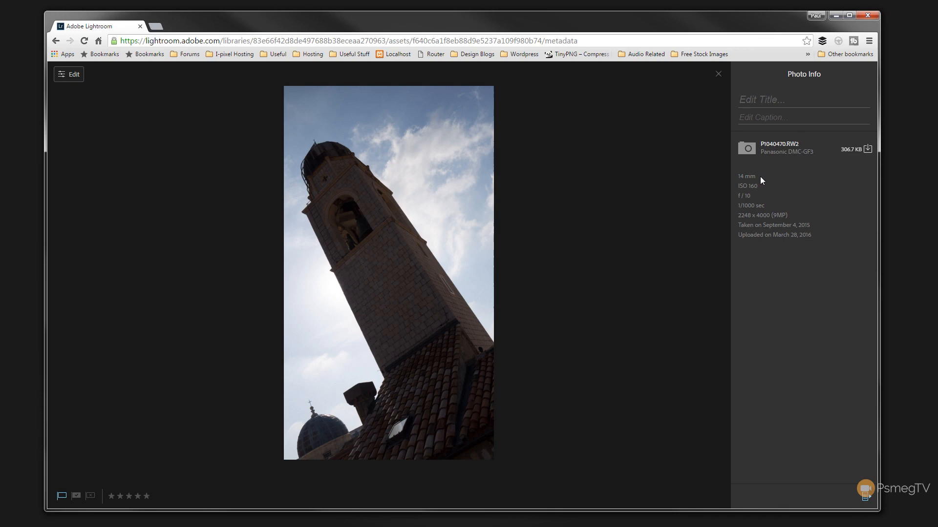
mouse_move(766, 178)
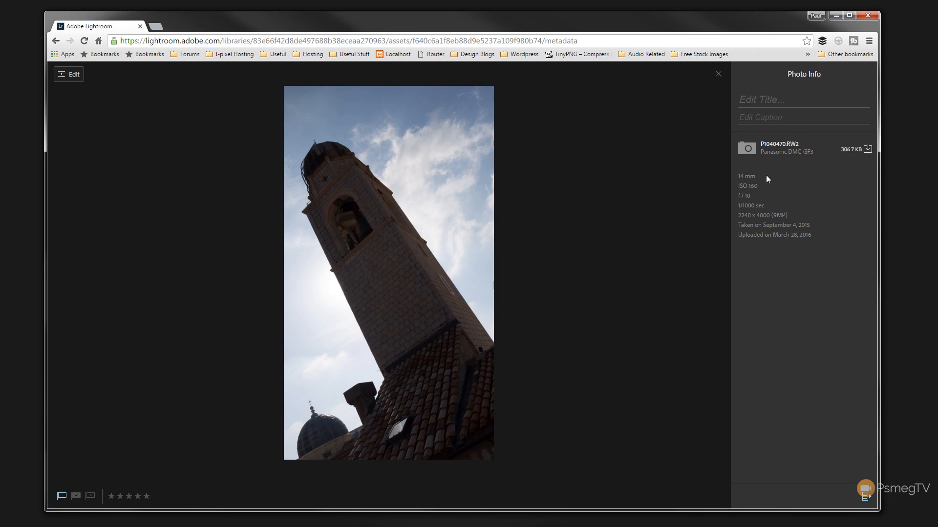
mouse_move(765, 201)
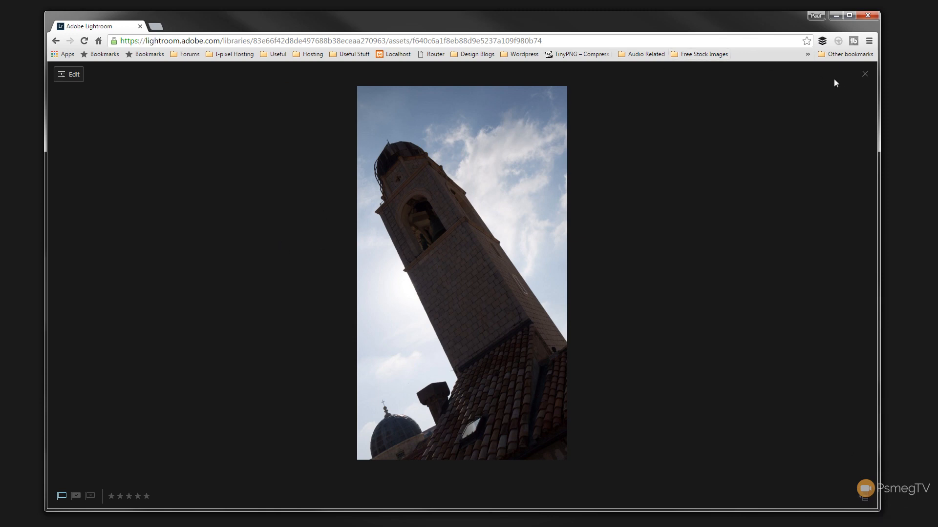
- Return briefly to the library, then reopen the bell tower photo in single-photo view
left_click(864, 73)
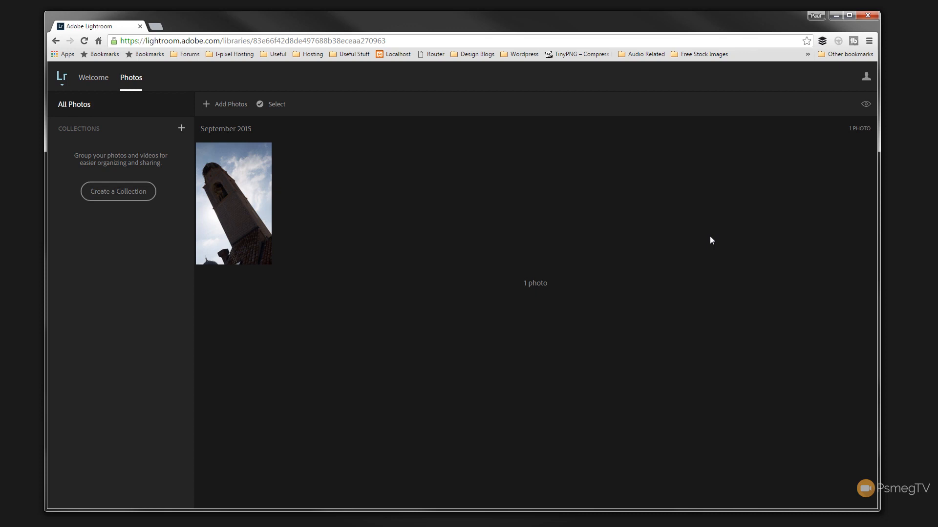
left_click(233, 204)
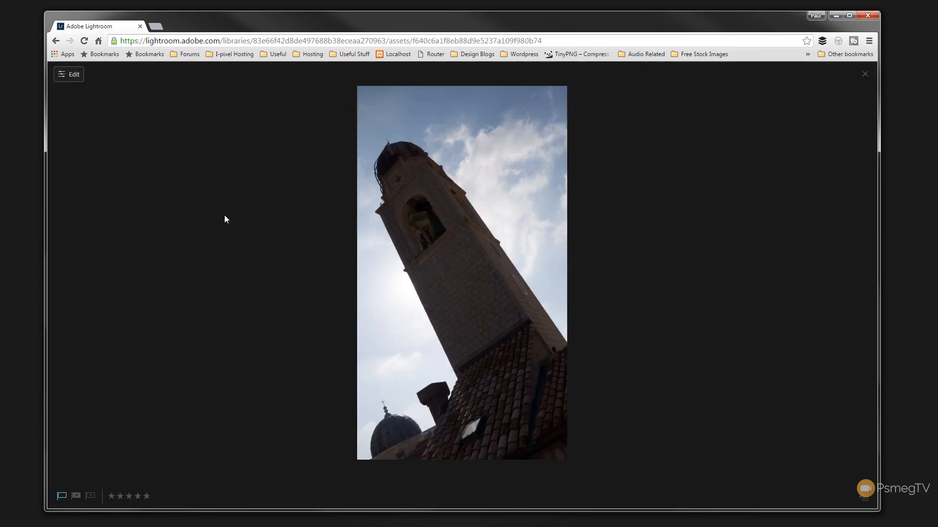
mouse_move(63, 80)
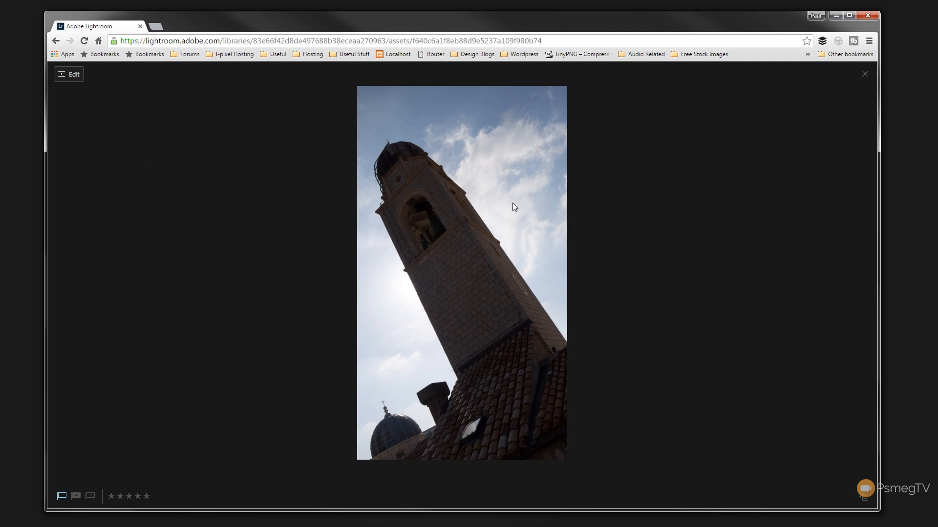
mouse_move(67, 81)
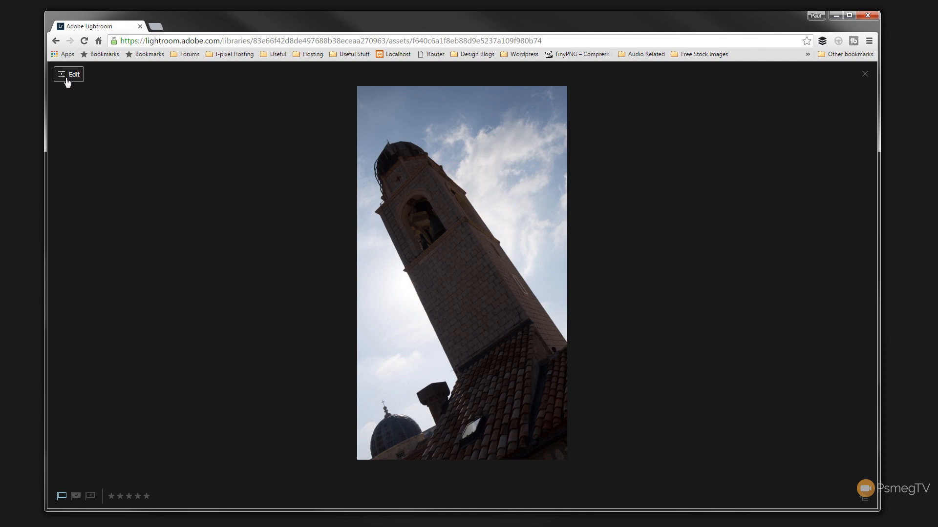
- Enter the editor, browse the Presets tab and collapse the Color preset group
left_click(68, 74)
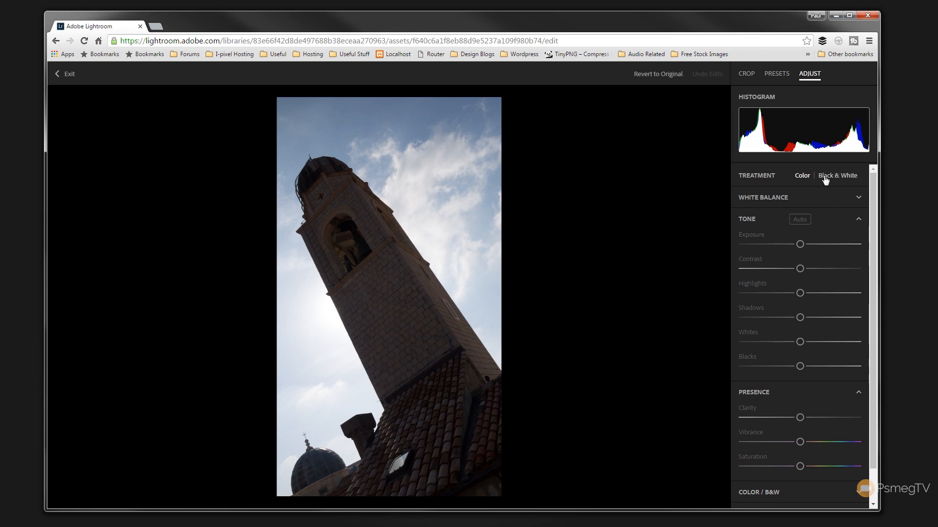
mouse_move(824, 199)
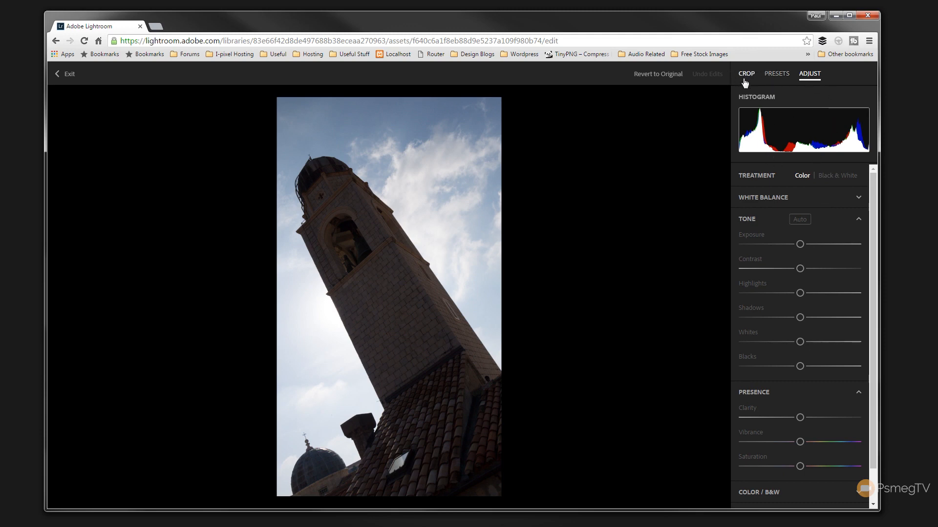
left_click(777, 73)
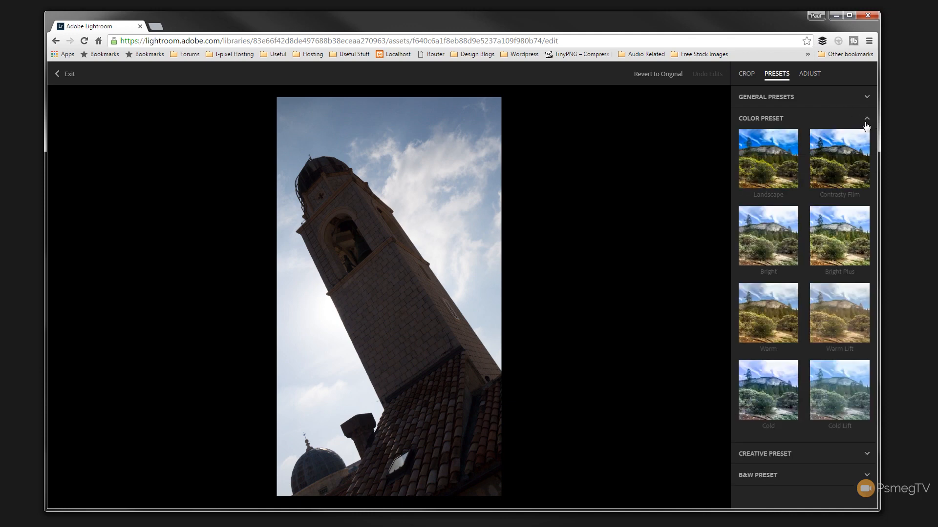
left_click(866, 118)
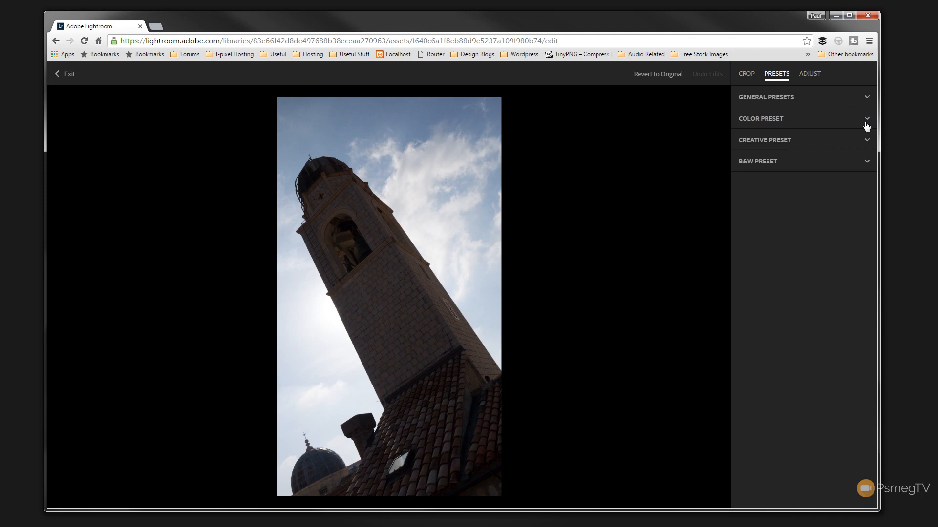
mouse_move(857, 126)
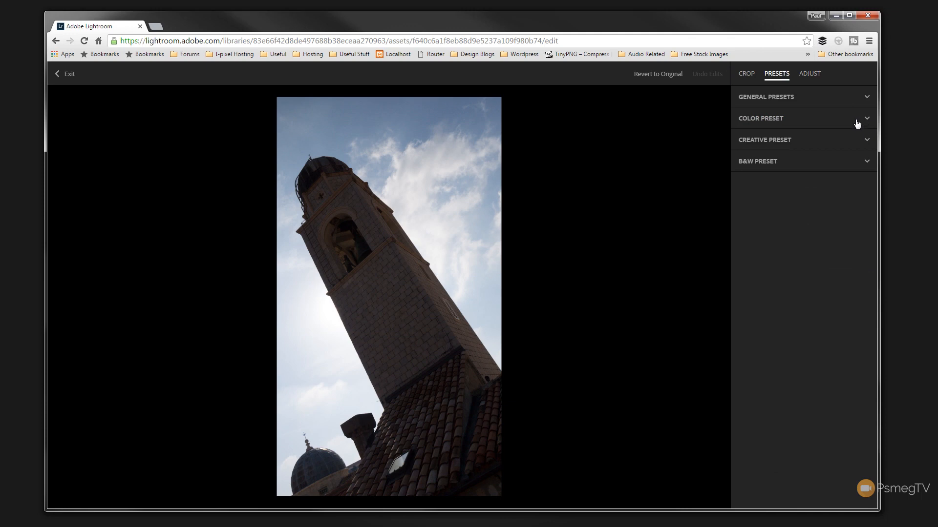
- Review the Crop aspect ratio options, then return to the Adjust sliders
left_click(745, 73)
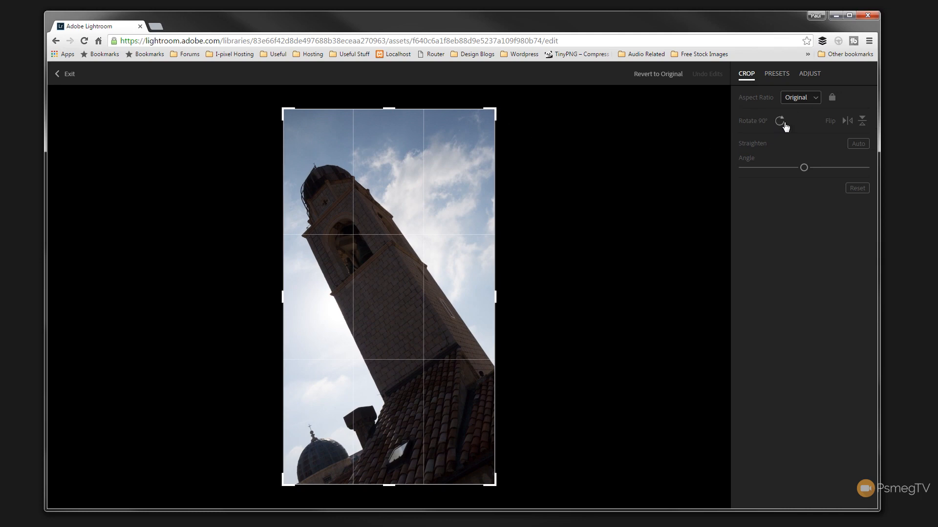
mouse_move(837, 148)
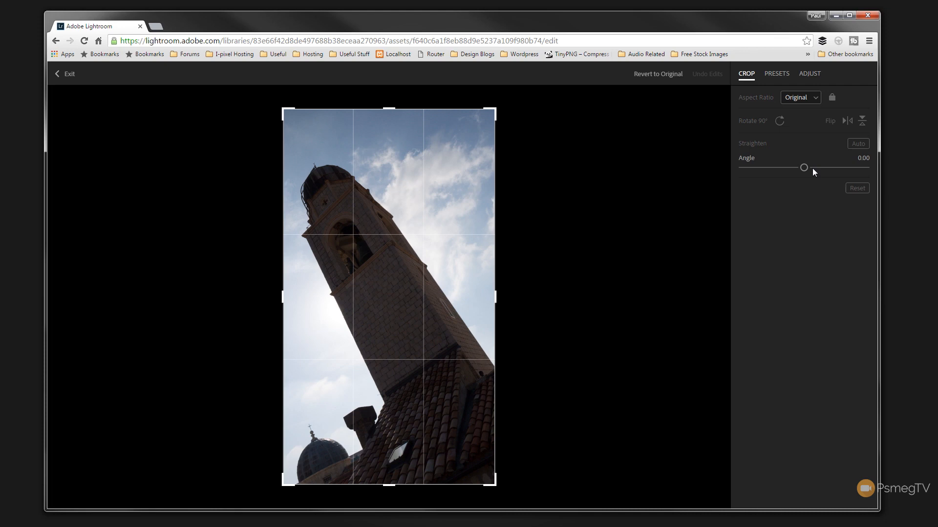
left_click(800, 97)
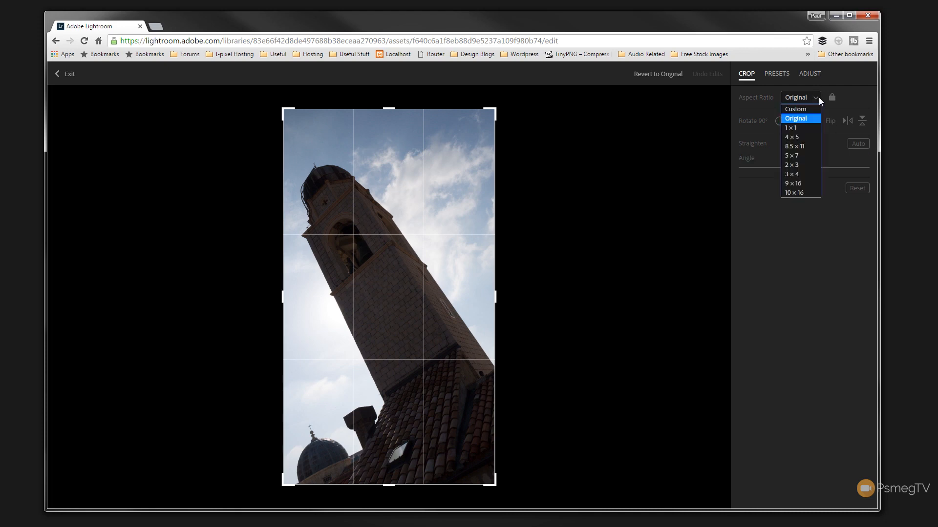
mouse_move(808, 165)
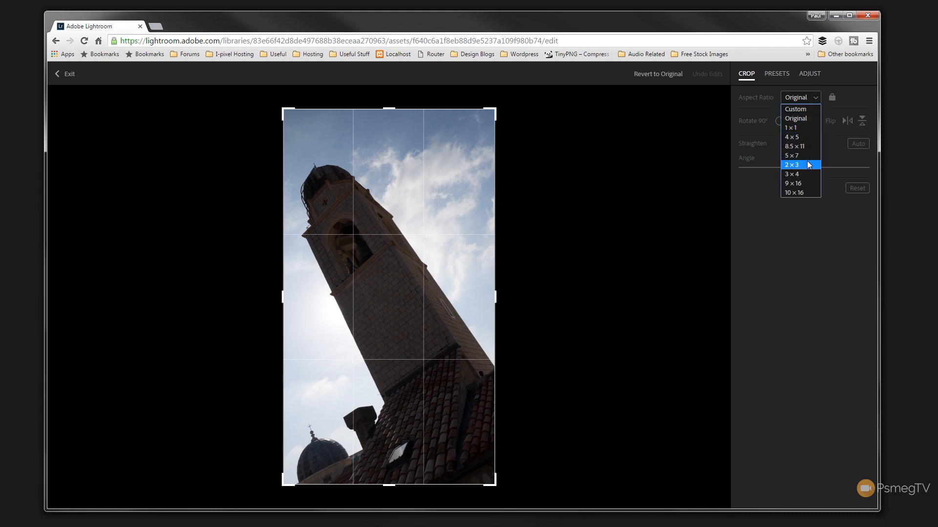
mouse_move(800, 192)
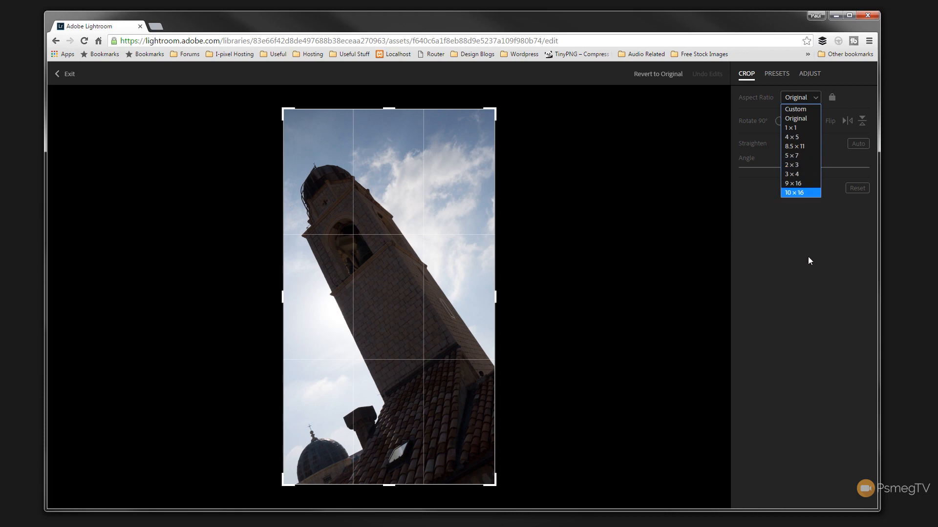
left_click(809, 73)
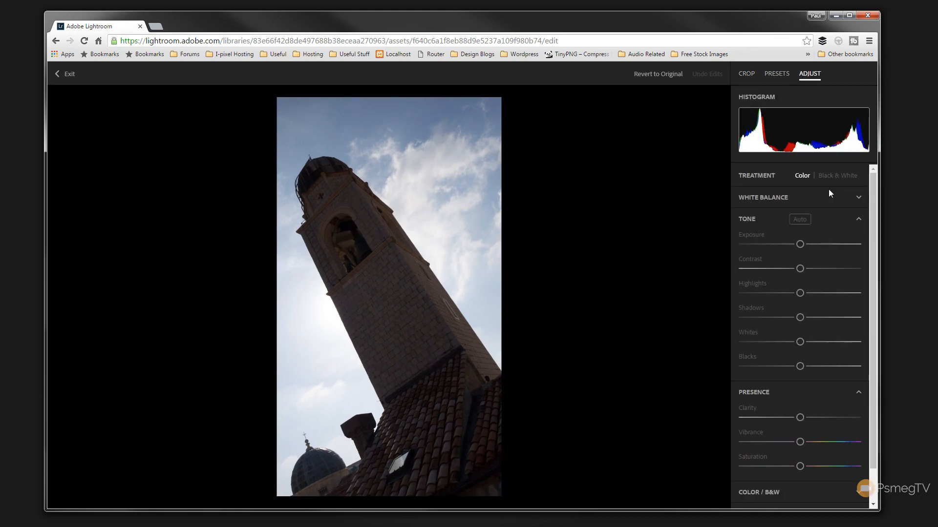
mouse_move(853, 198)
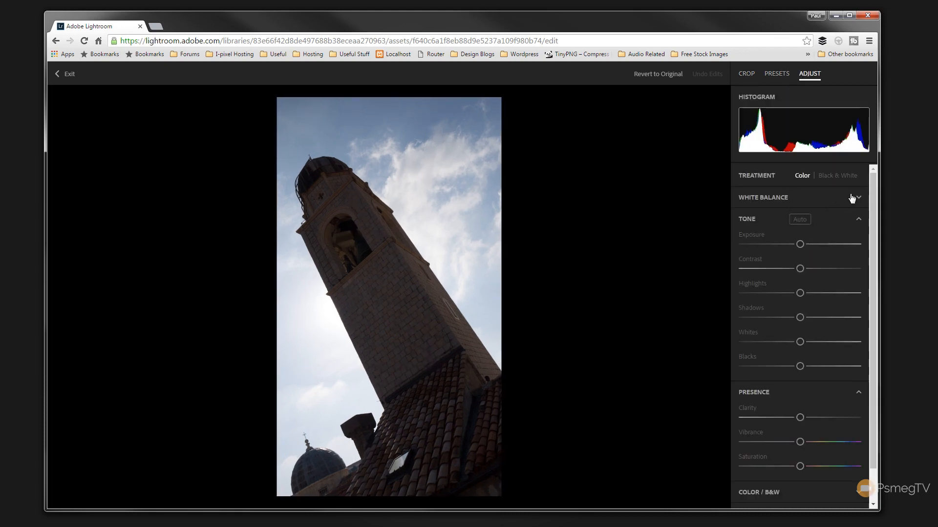
left_click(857, 197)
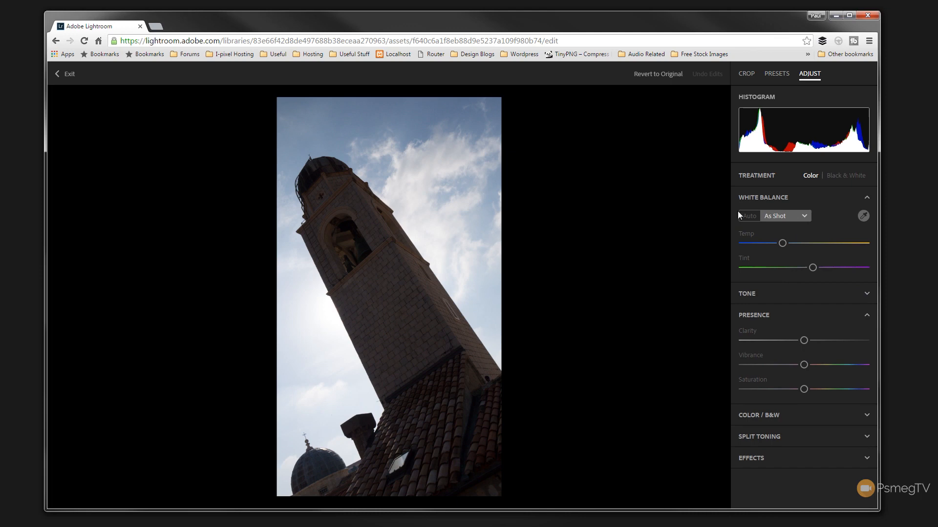
mouse_move(862, 216)
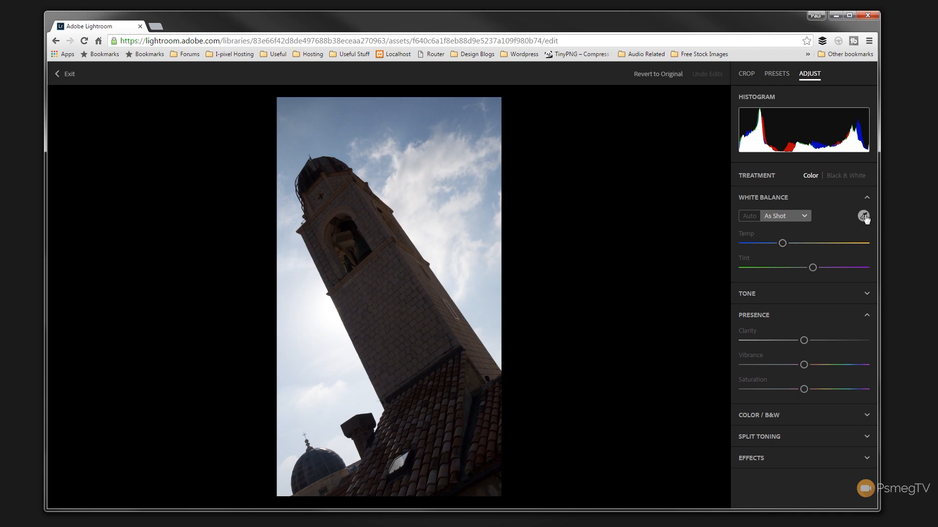
left_click(867, 197)
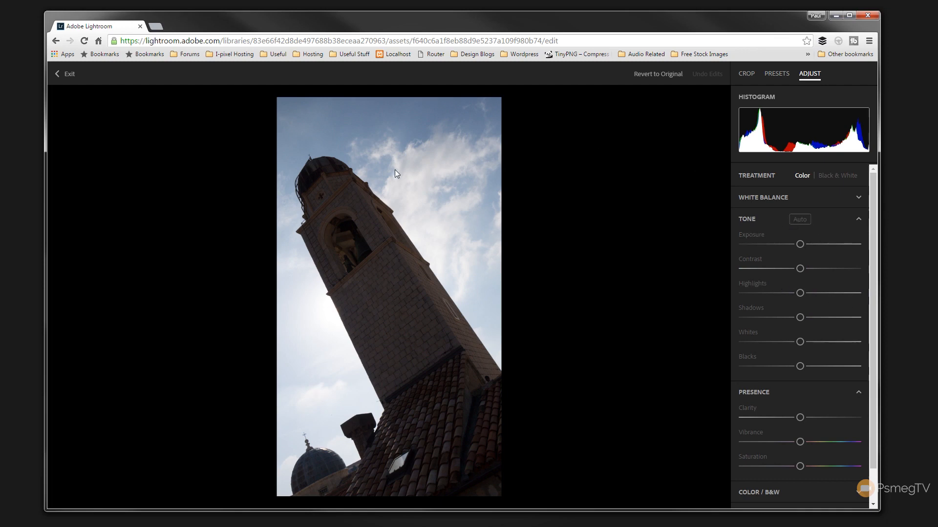
mouse_move(412, 368)
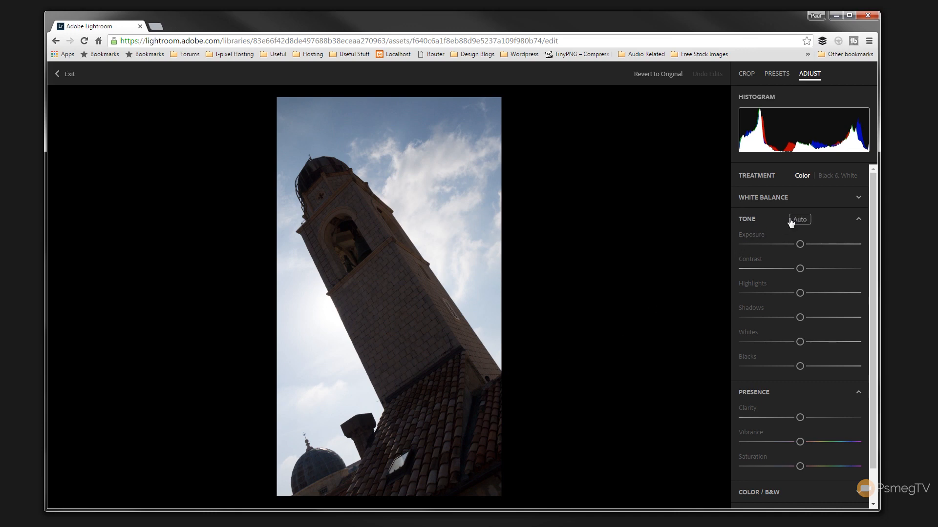
- Apply Auto tone, adjust exposure, lower whites, lift shadows and boost clarity, vibrance, saturation
left_click(800, 219)
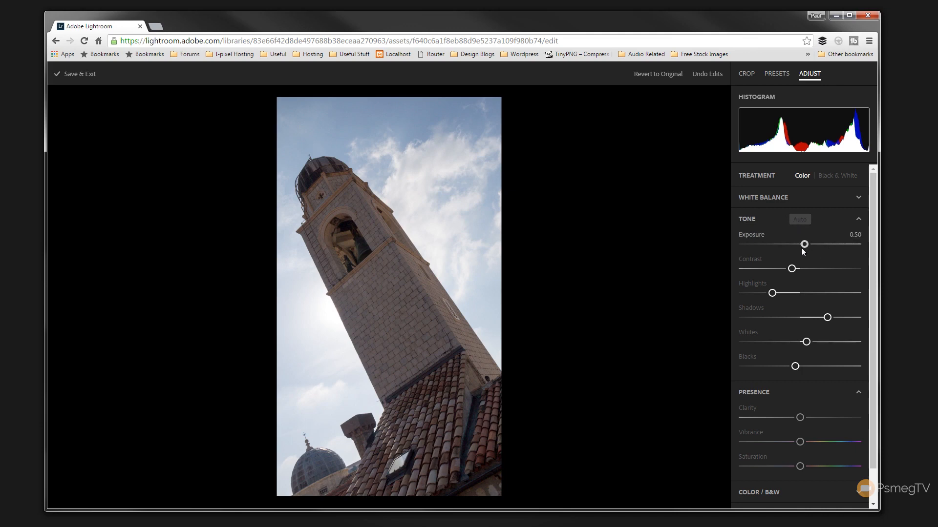
left_click_drag(804, 244, 798, 245)
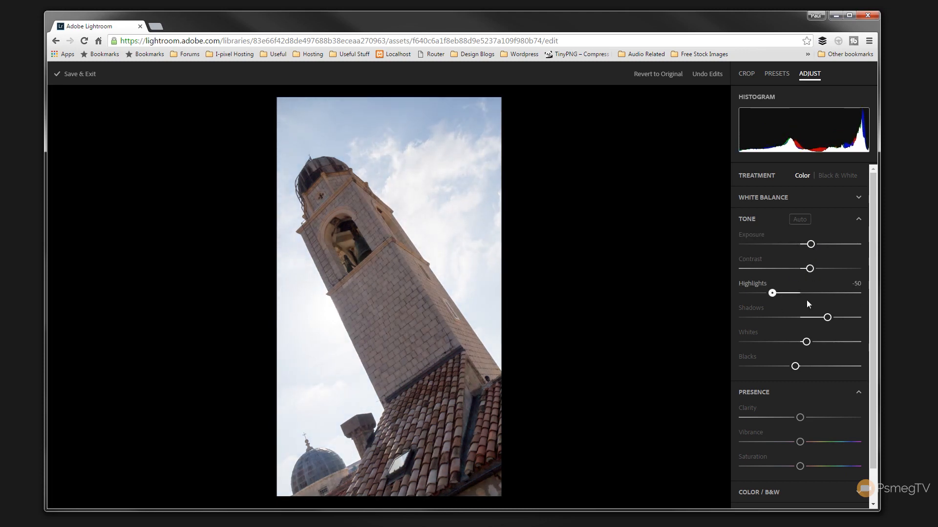
left_click_drag(805, 341, 790, 341)
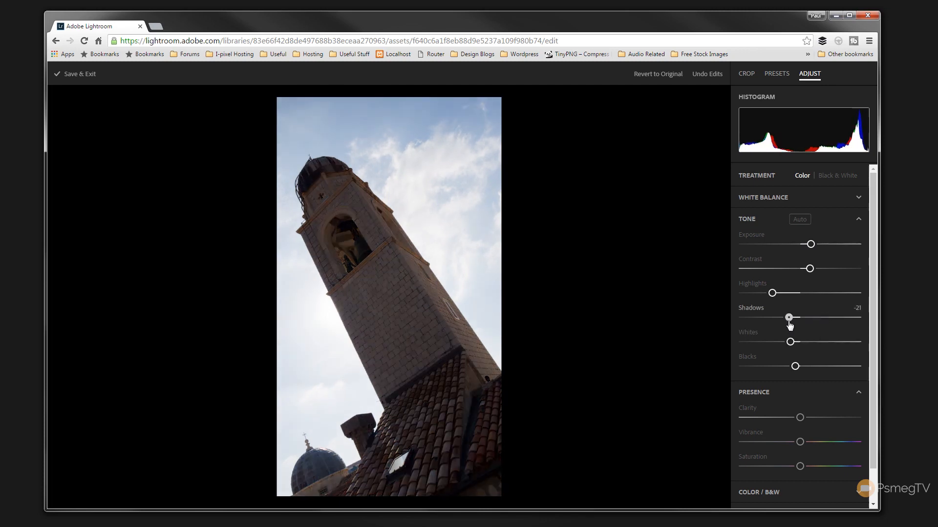
left_click_drag(788, 317, 824, 317)
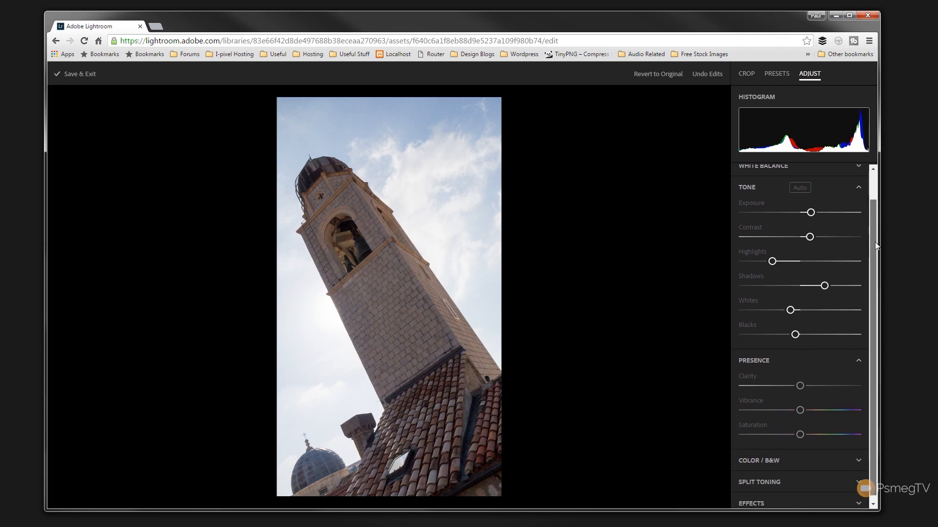
left_click_drag(799, 385, 811, 380)
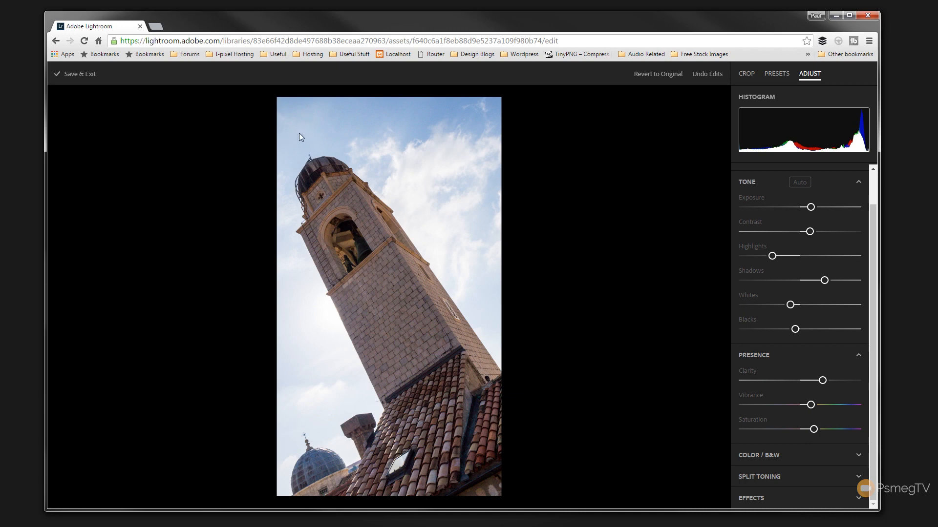
mouse_move(659, 320)
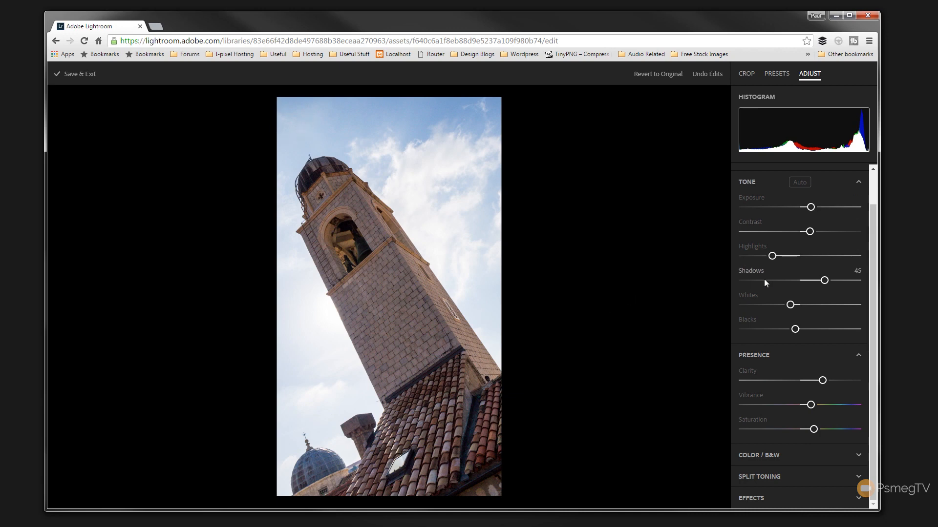
left_click_drag(808, 231, 808, 231)
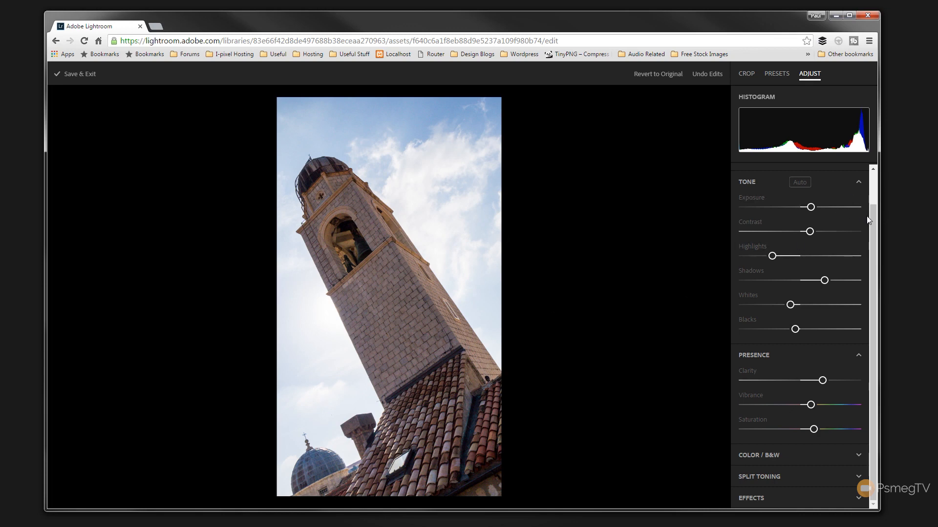
mouse_move(875, 226)
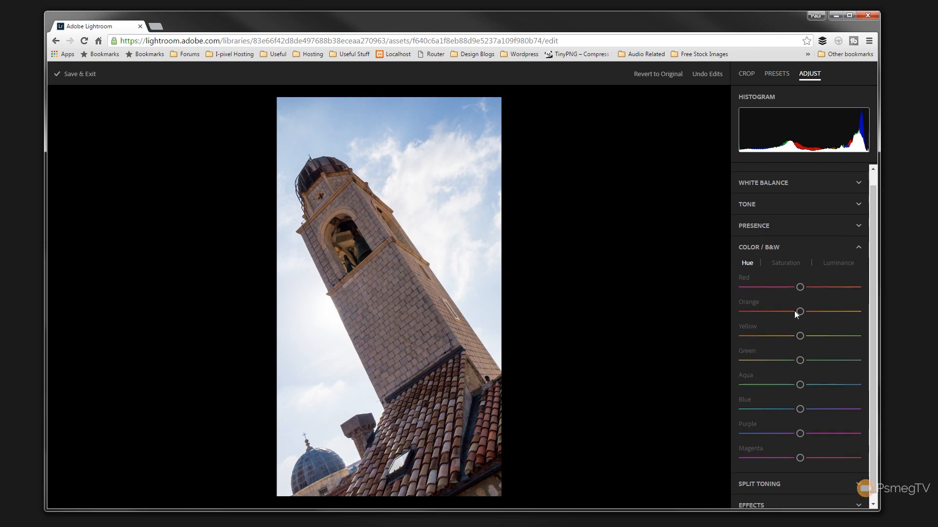
- Raise Blue saturation to 38 and darken Blue luminance below -22
left_click(785, 263)
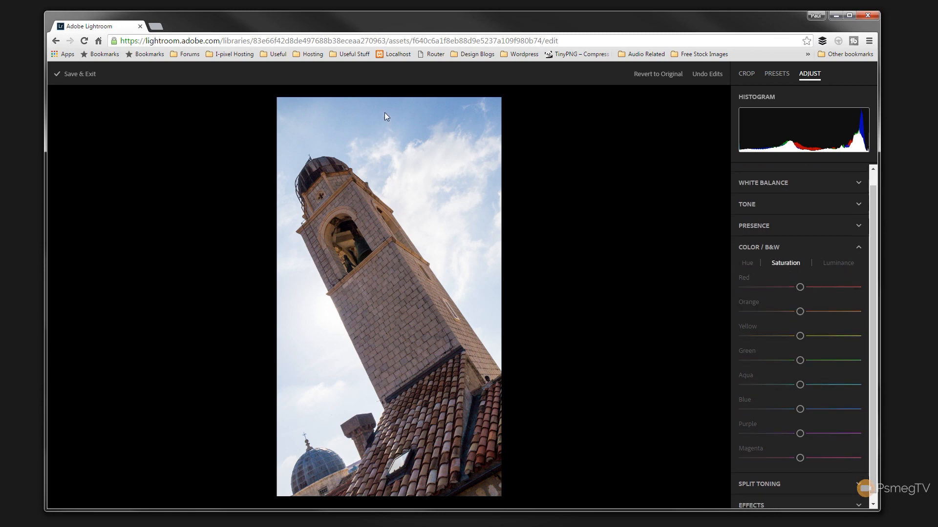
left_click_drag(799, 409, 808, 409)
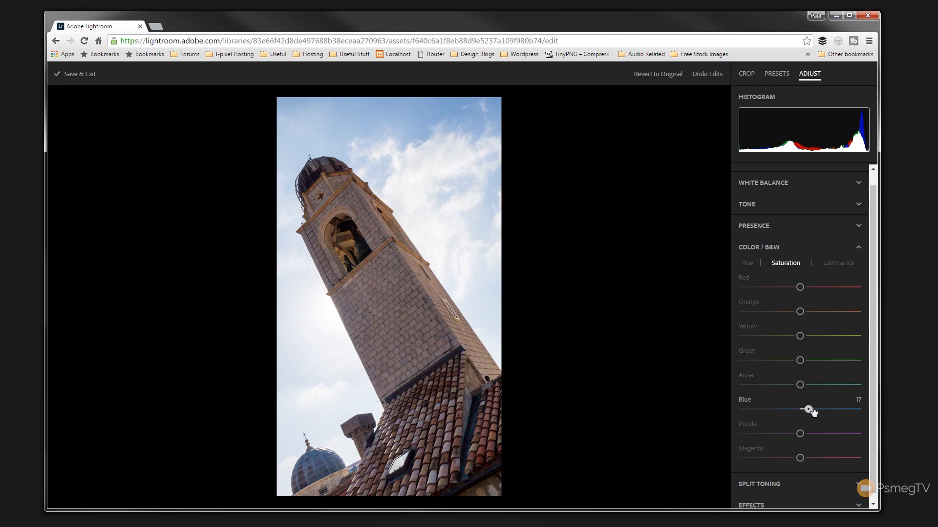
left_click_drag(807, 409, 820, 410)
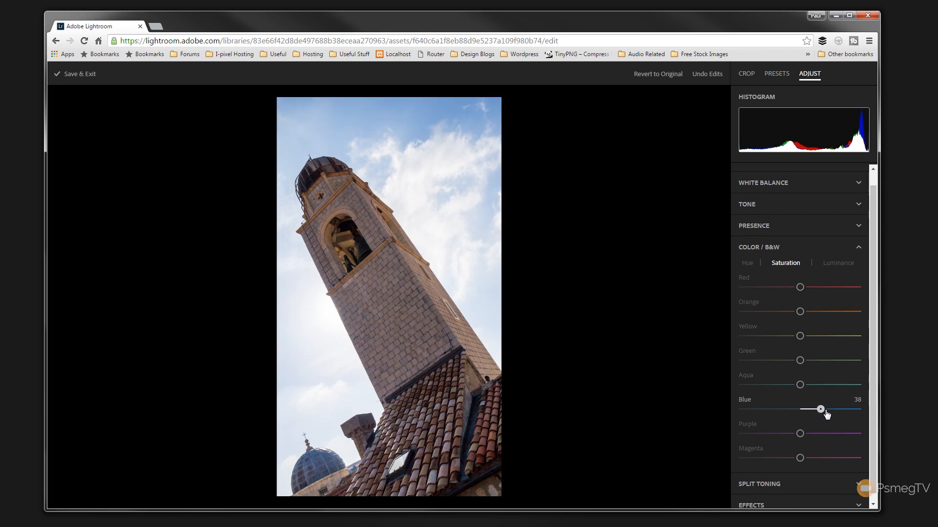
left_click(838, 263)
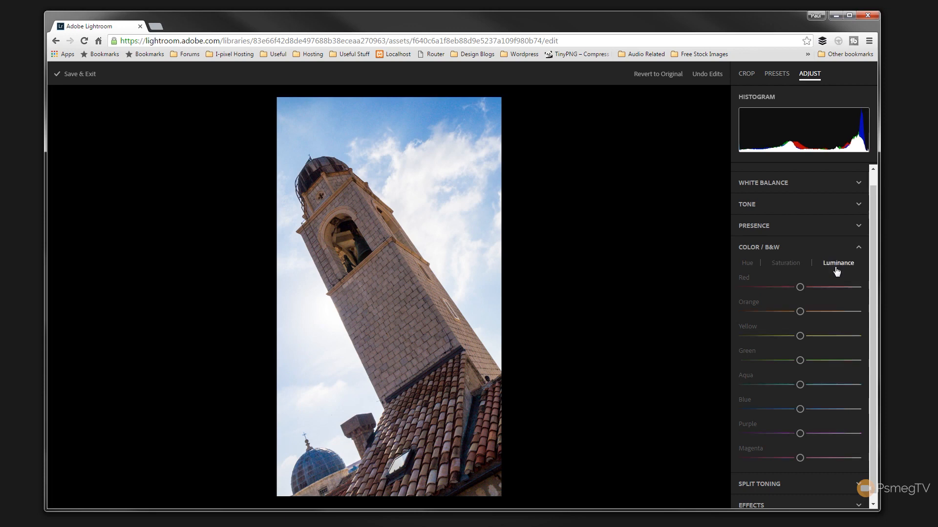
left_click_drag(799, 410, 788, 409)
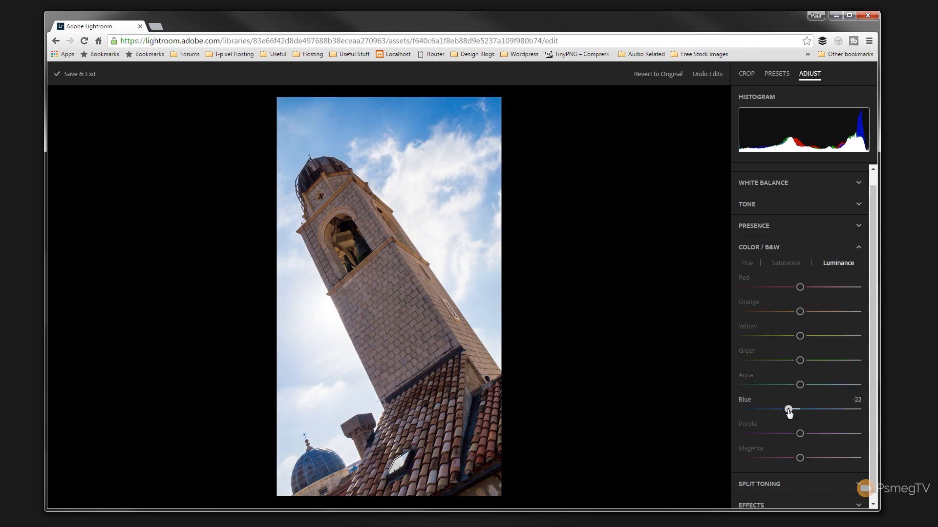
left_click_drag(788, 409, 782, 409)
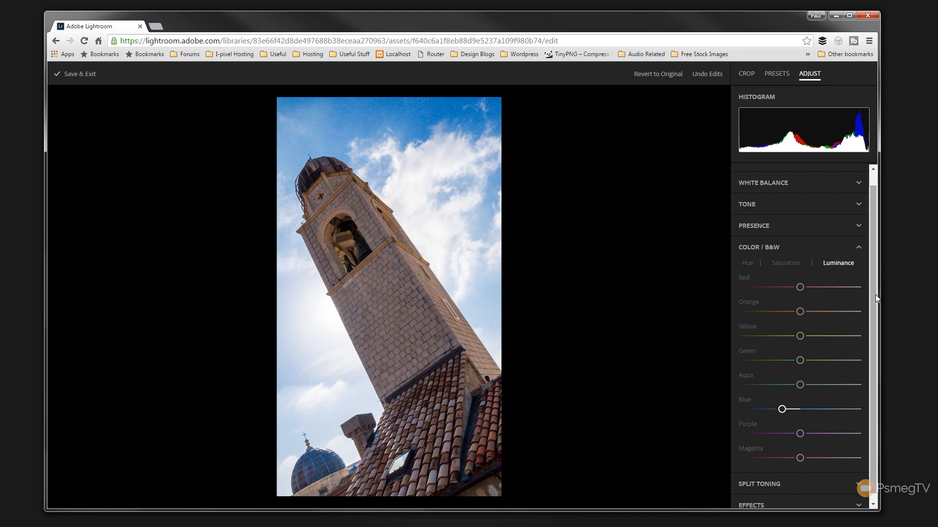
left_click(759, 247)
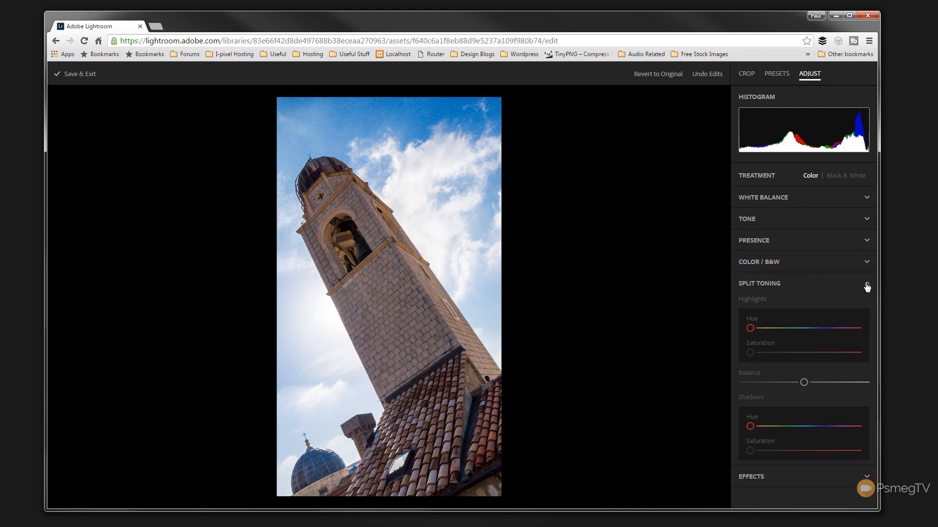
- Expand Effects and increase the Dehaze amount for a crisper, deeper blue sky
left_click(867, 284)
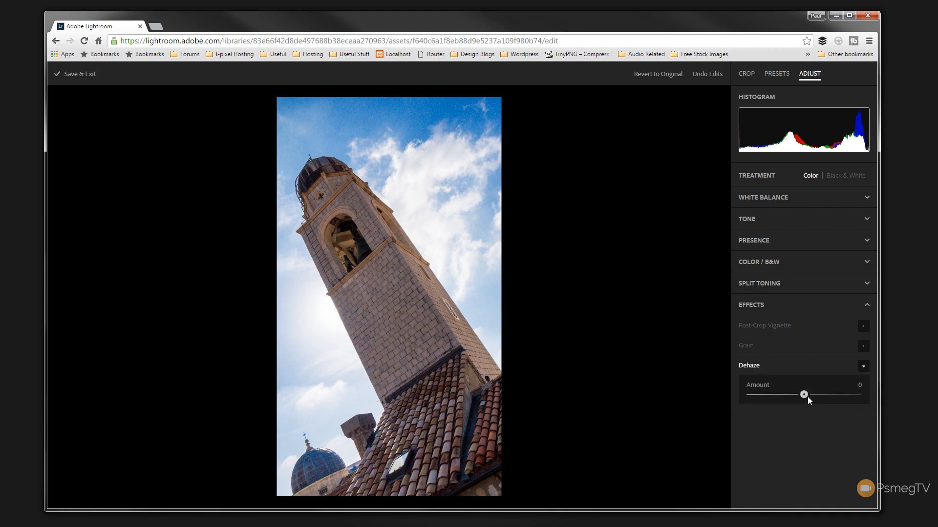
left_click_drag(803, 394, 805, 394)
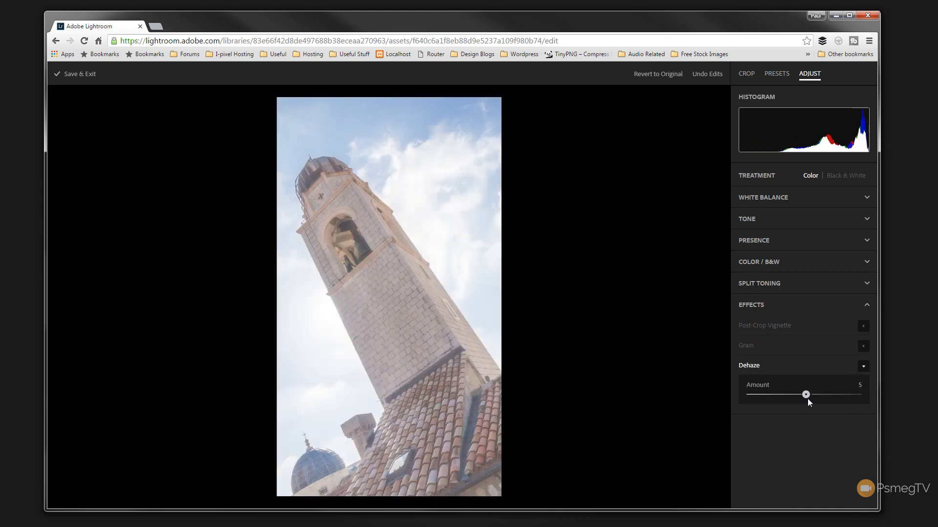
left_click_drag(805, 394, 813, 394)
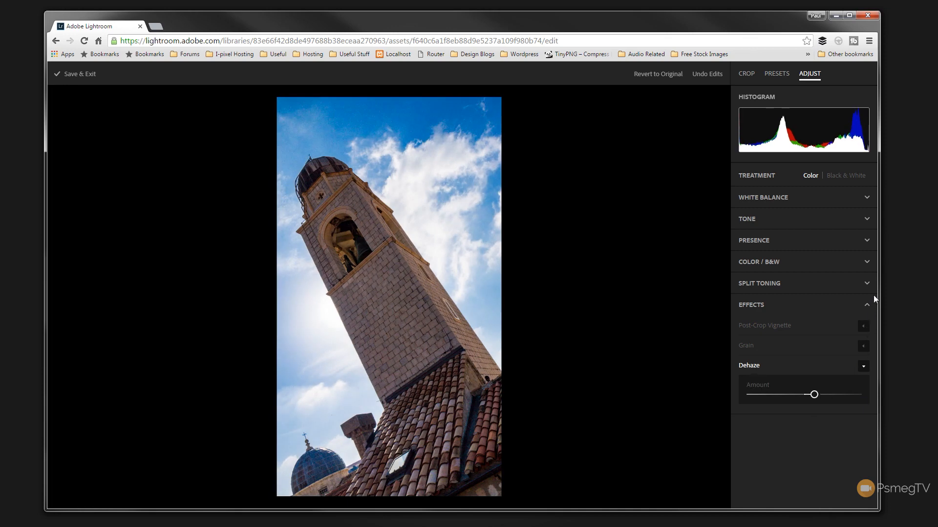
mouse_move(870, 308)
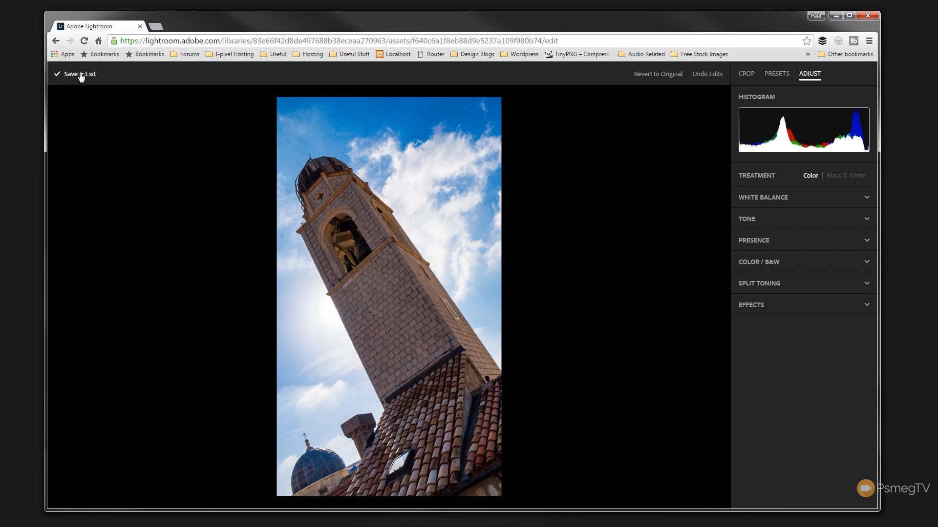
- Save the edits with Save & Exit and close the photo viewer back to the library
left_click(79, 74)
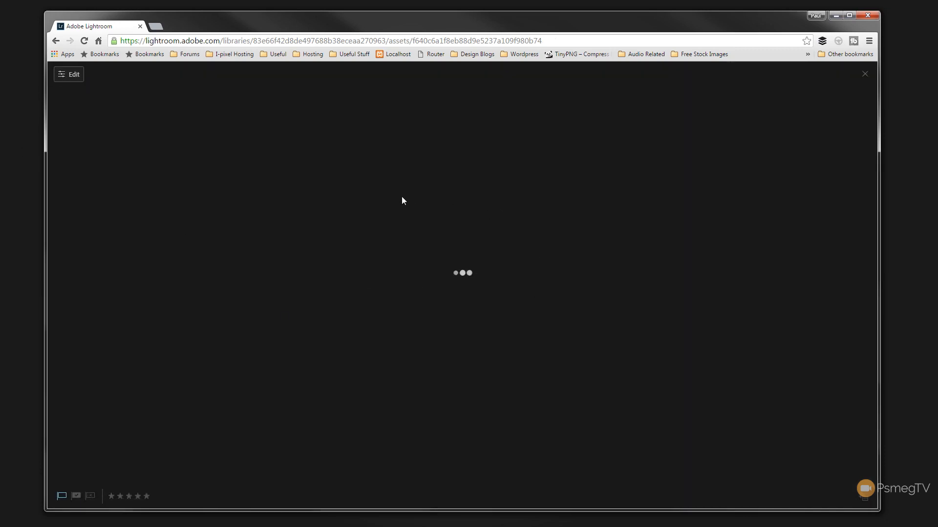
mouse_move(419, 283)
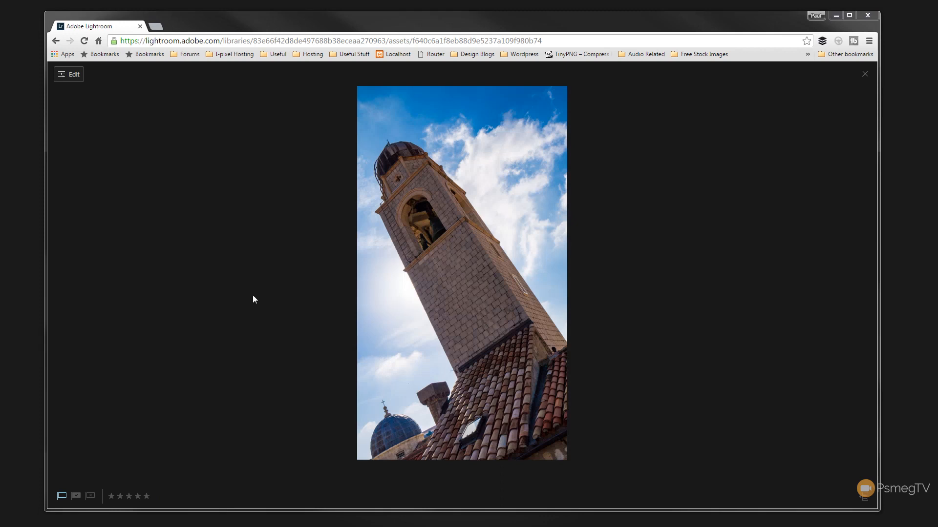
mouse_move(864, 74)
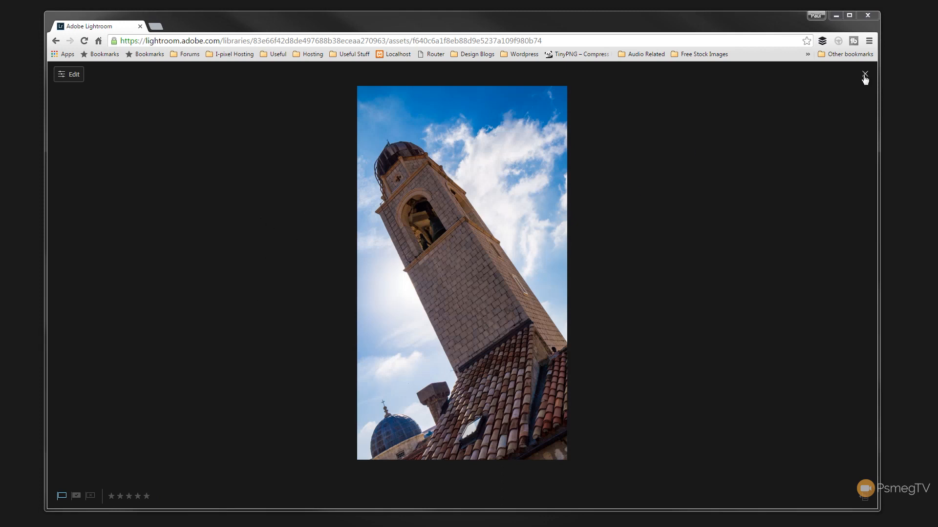
left_click(864, 74)
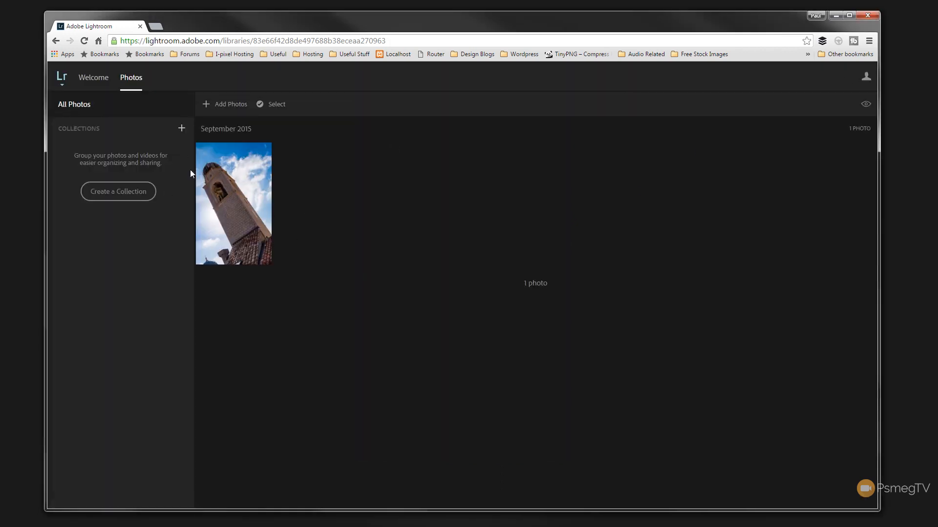
mouse_move(110, 192)
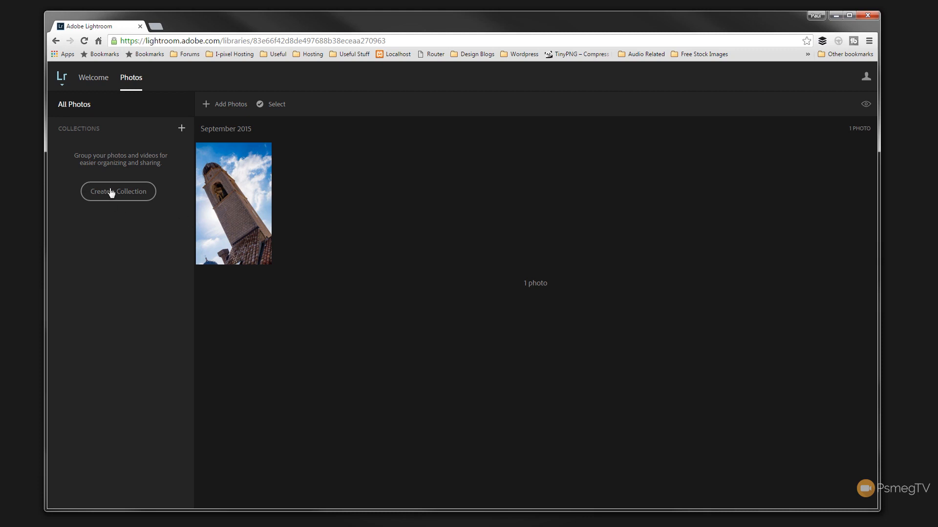
- Add a new collection named 'Urban Images' through the New Collection dialog
left_click(118, 192)
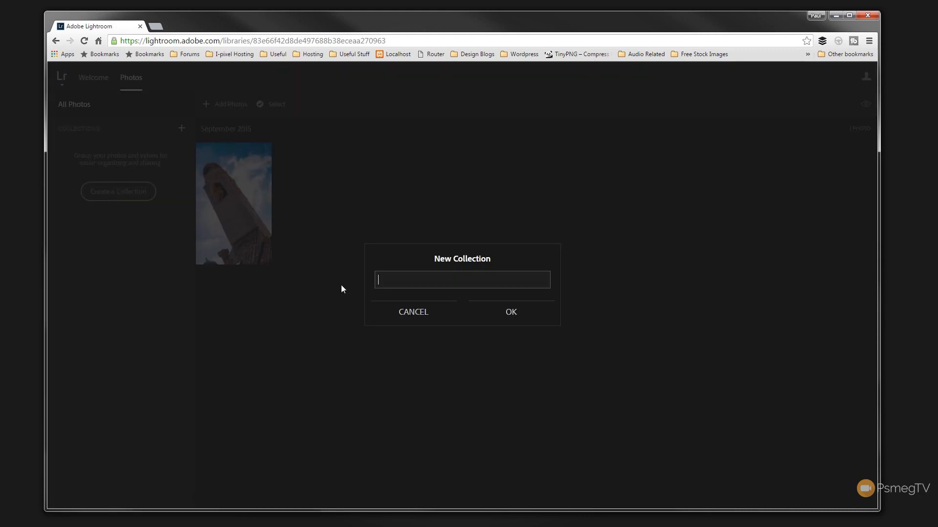
type("Urban Images")
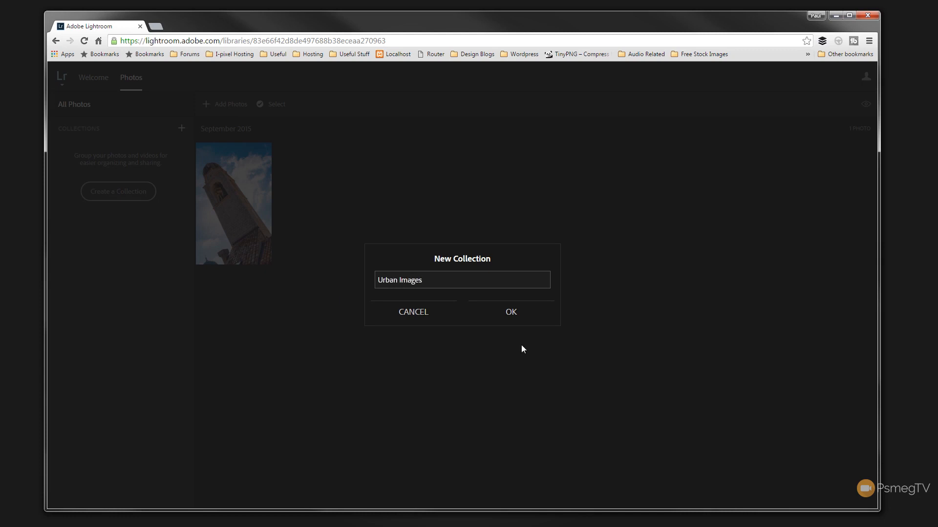
left_click(511, 311)
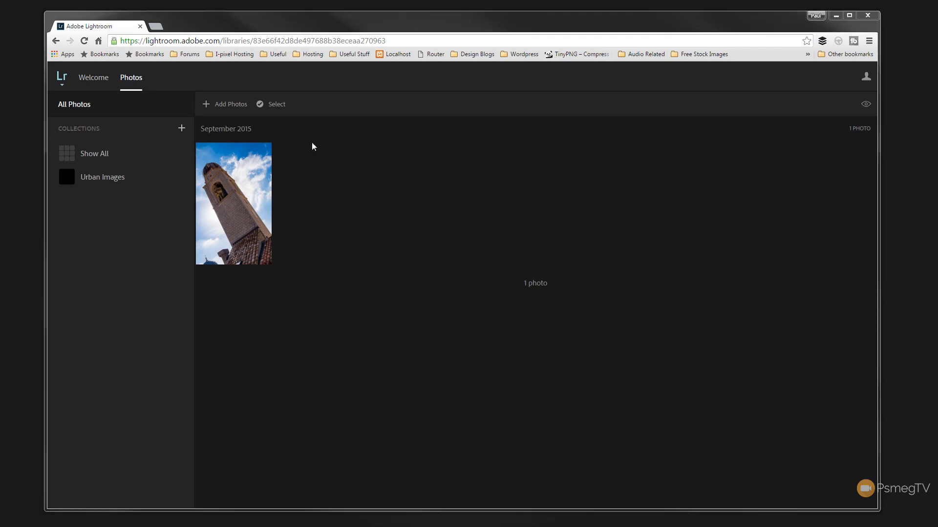
mouse_move(113, 168)
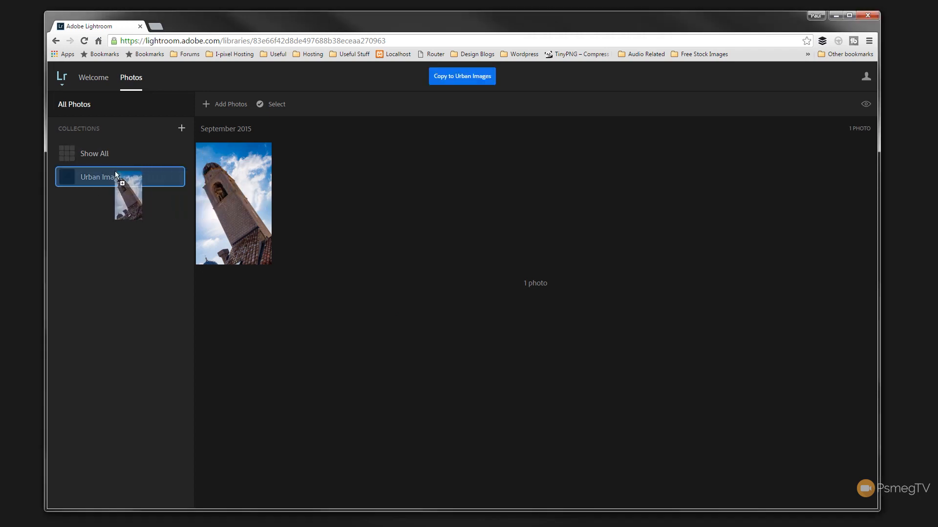
- Drag the bell tower photo onto Urban Images and confirm copying it there
left_click_drag(233, 203, 120, 177)
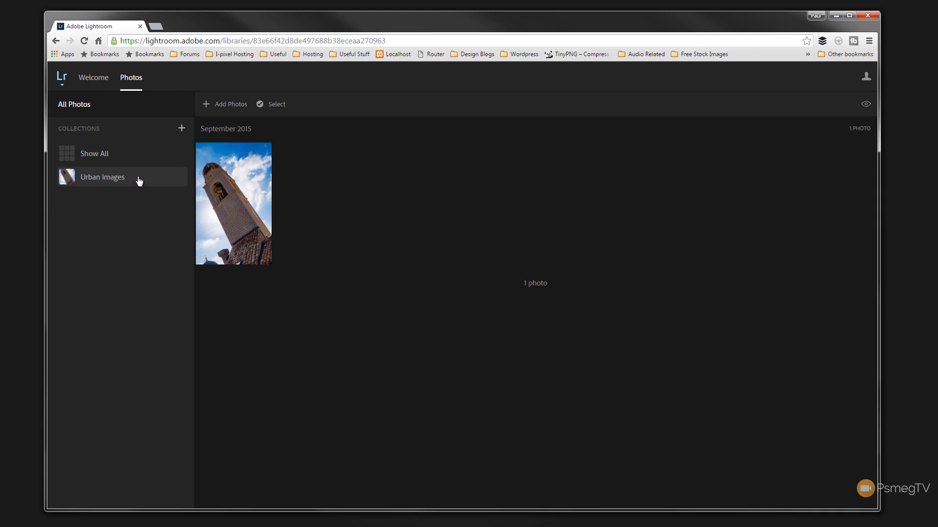
mouse_move(105, 191)
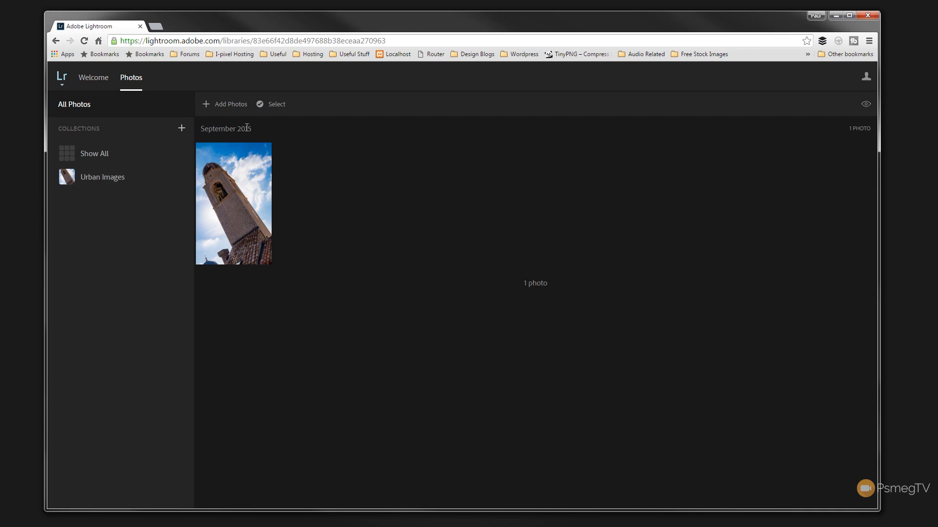
mouse_move(222, 110)
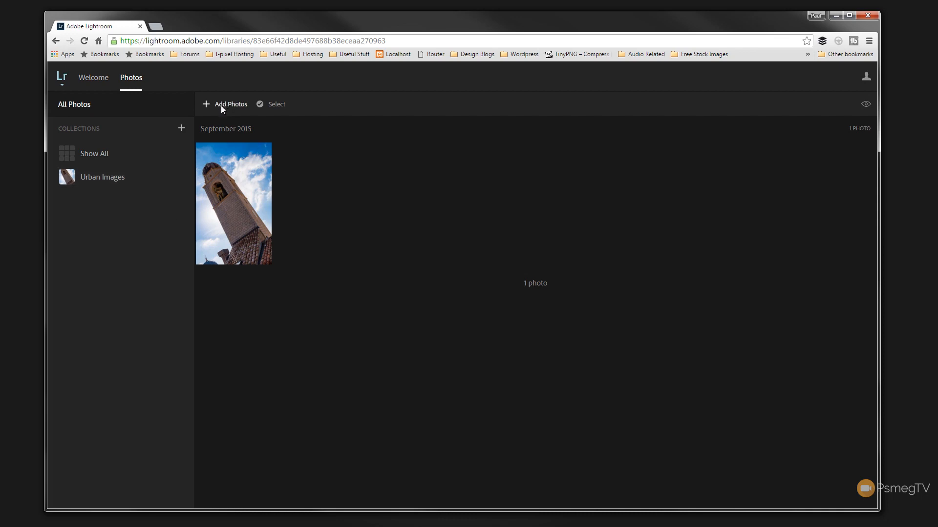
left_click(230, 104)
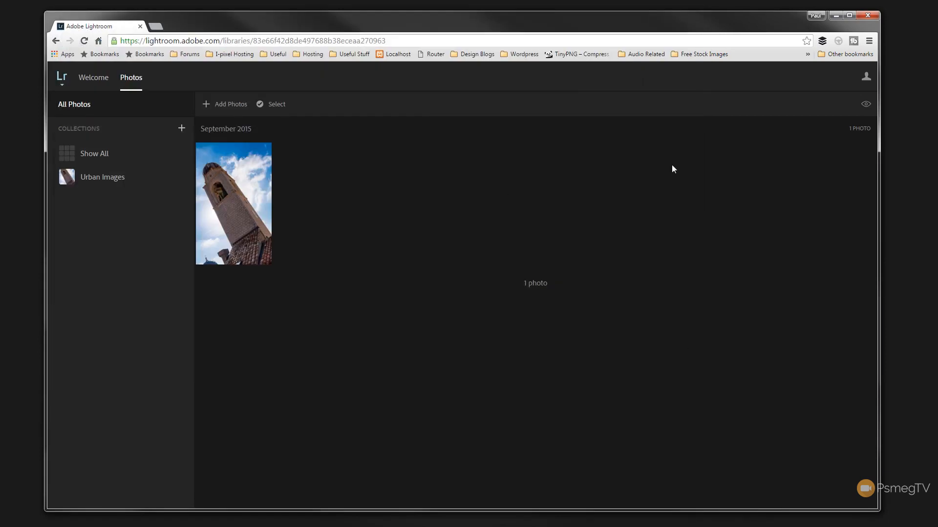
left_click(93, 77)
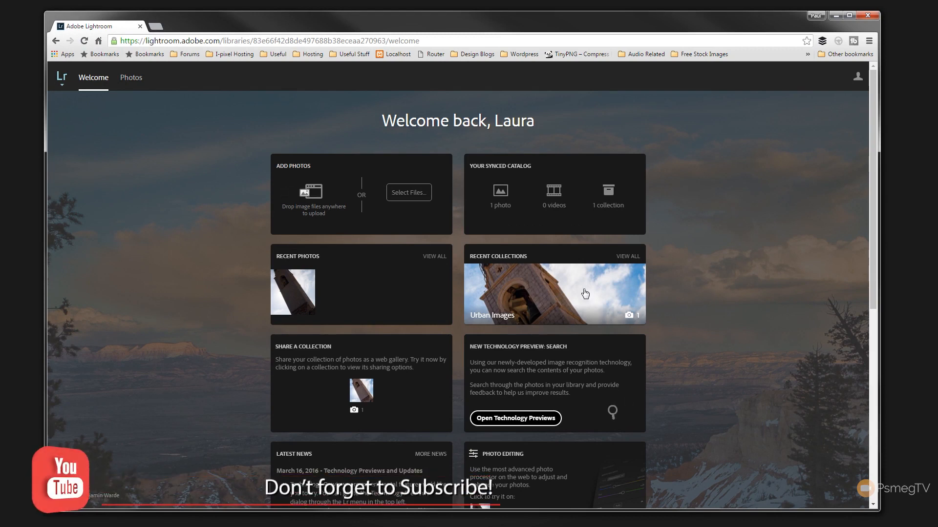
scroll("down", 3)
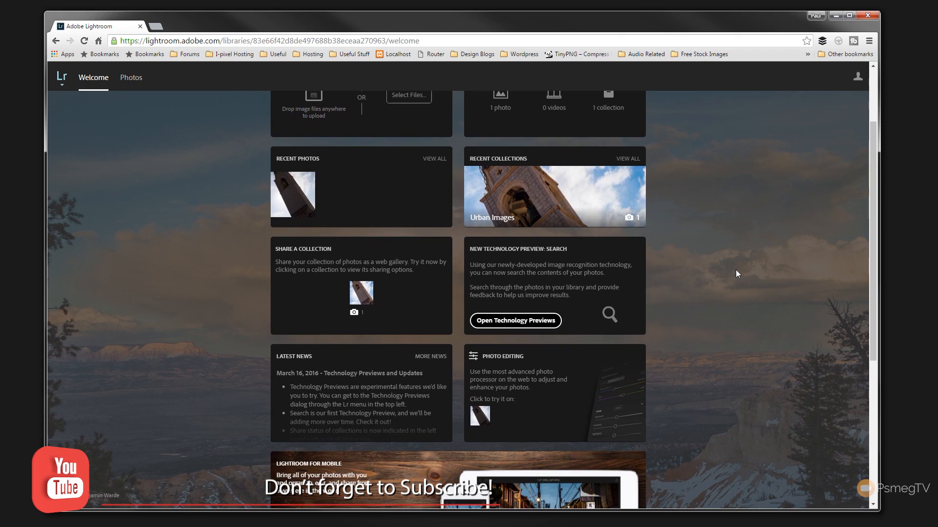